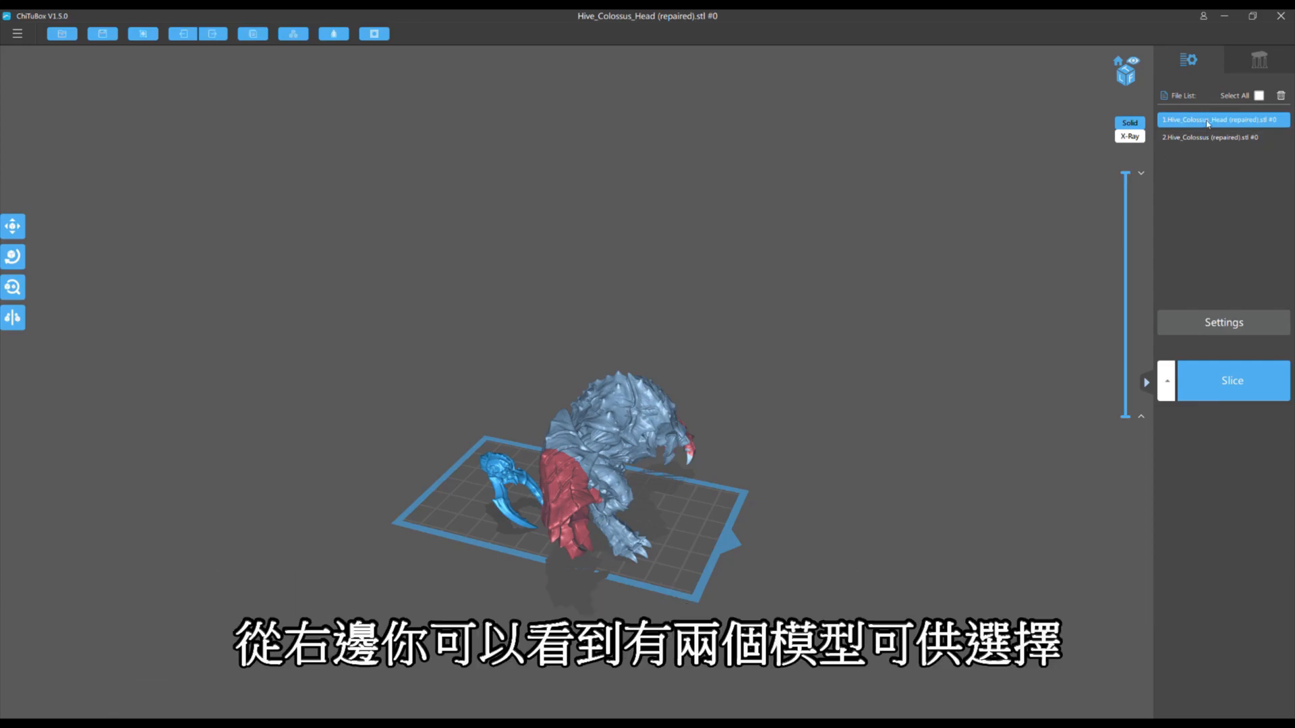
Step: Switch the selection between the body and head models, ending on Hive_Colossus_Head
left_click(1223, 137)
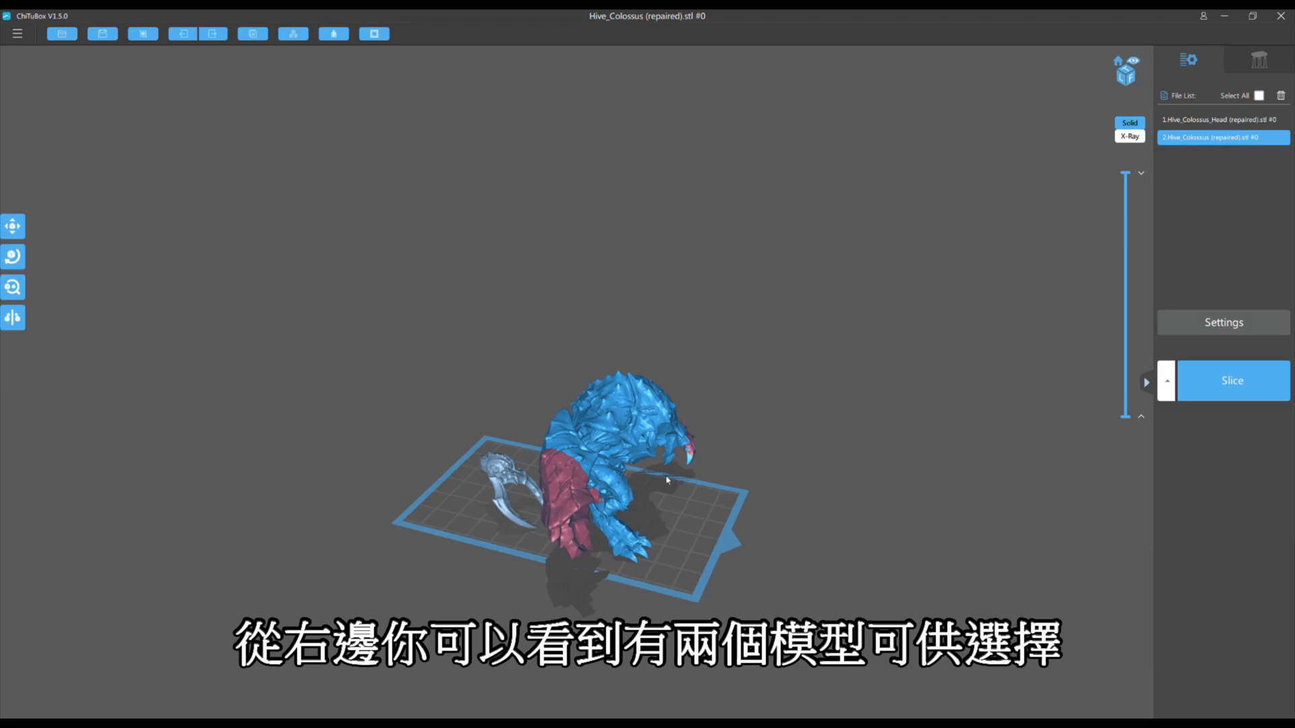
left_click(1222, 120)
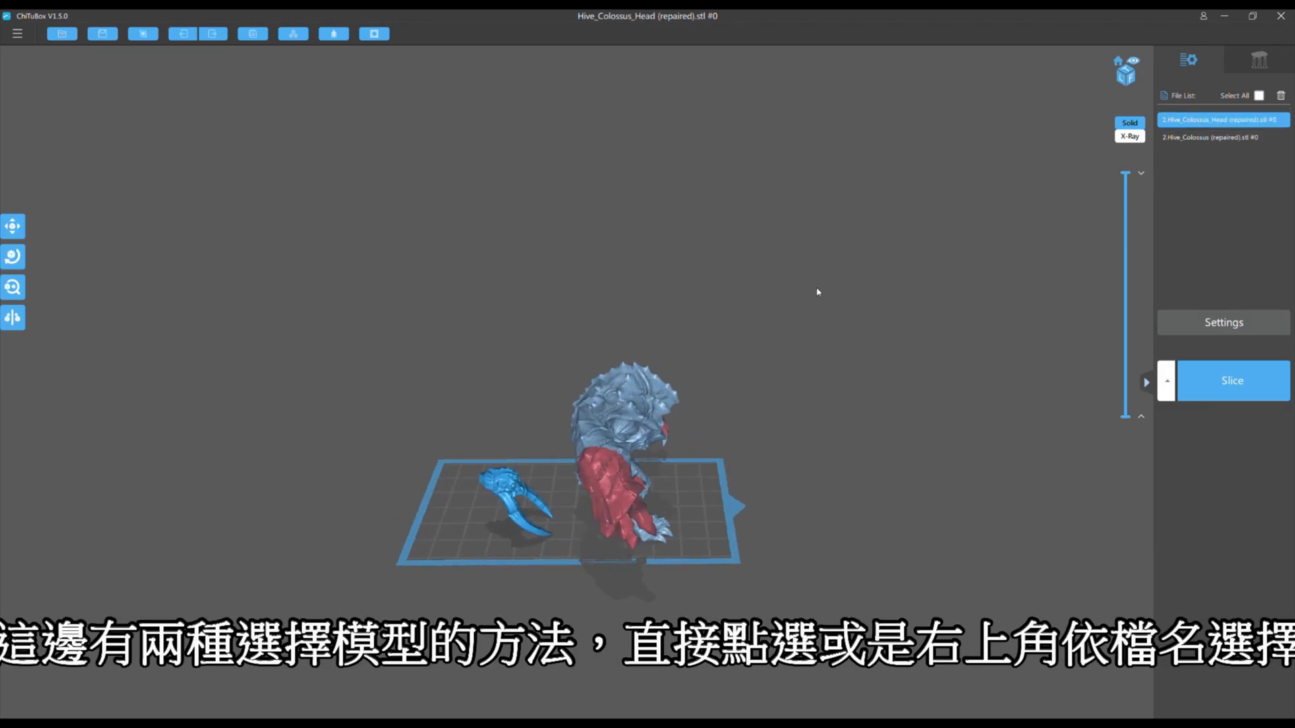
left_click(1222, 137)
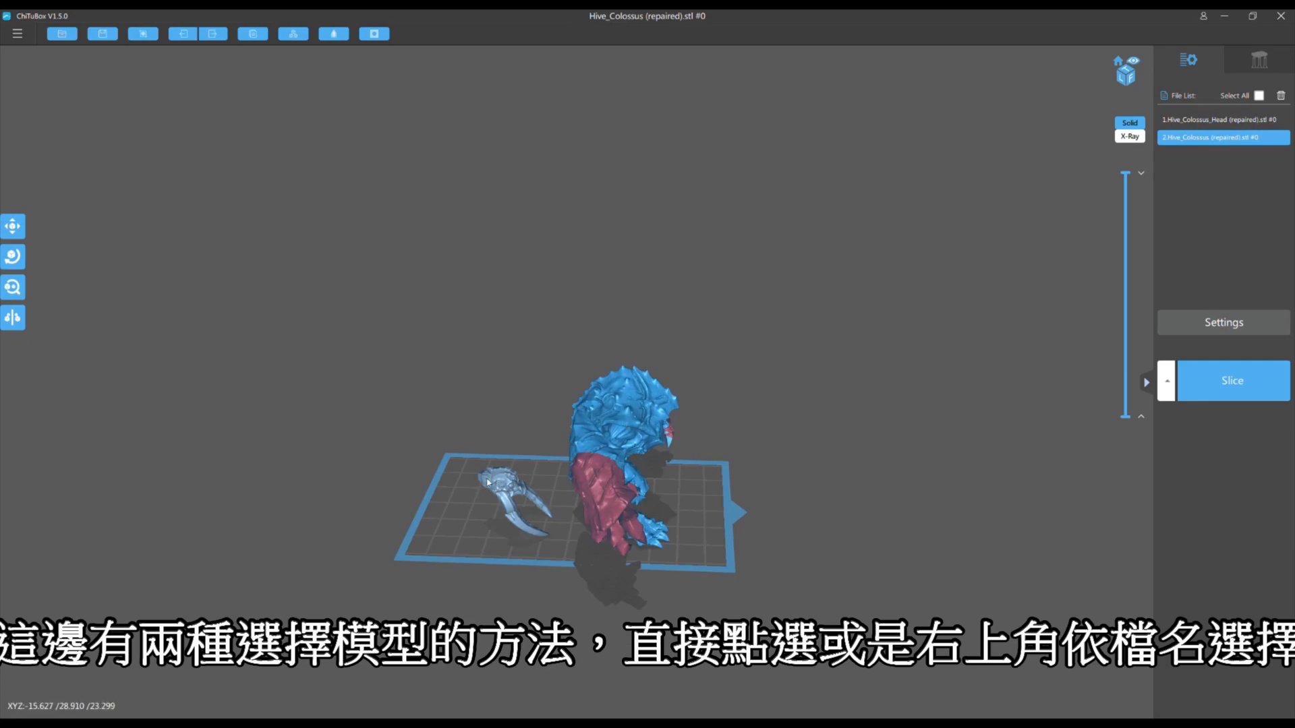
left_click(1222, 120)
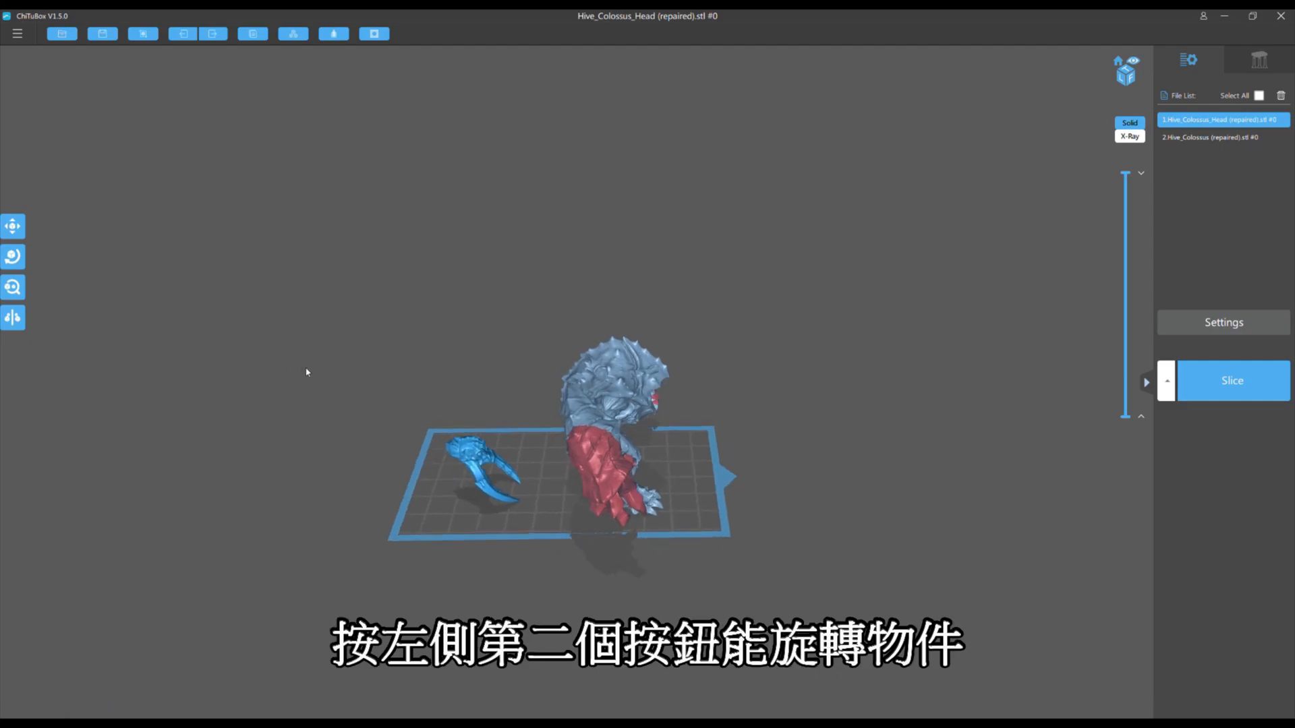
Step: Try out rotating the head model, toggling its rotation handles and angle settings
left_click(12, 257)
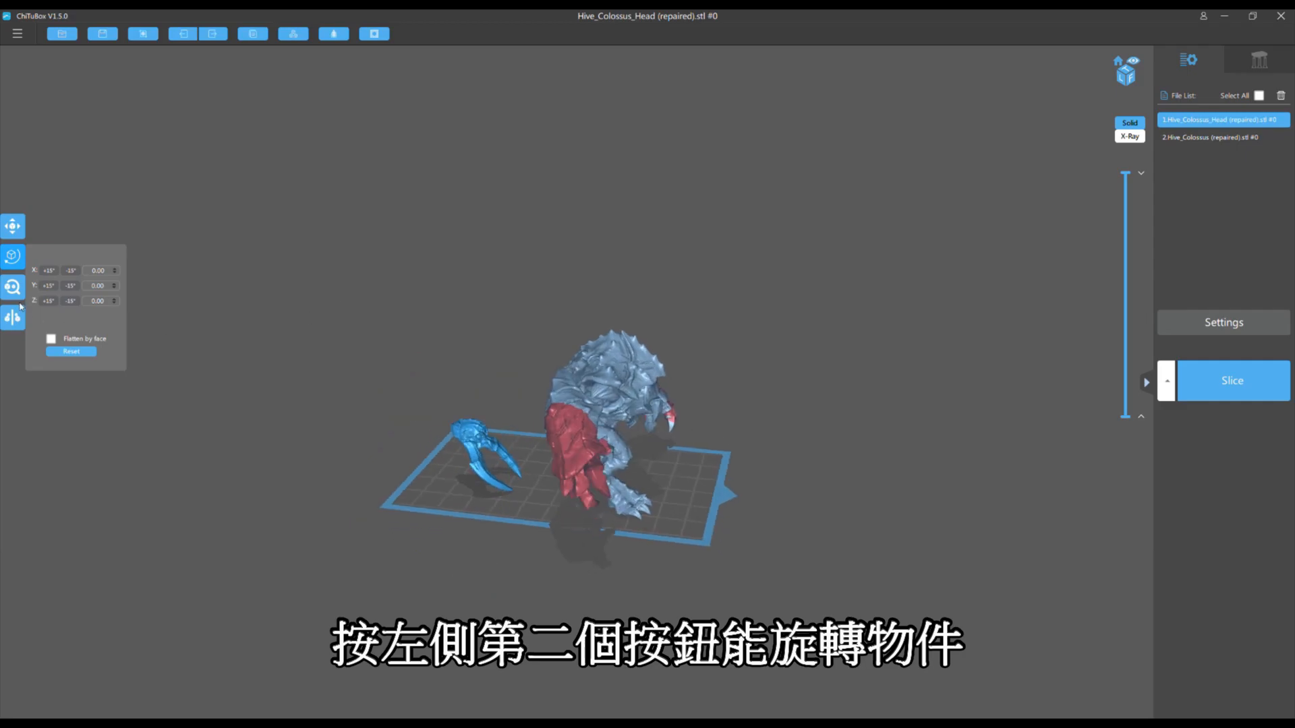
left_click(12, 257)
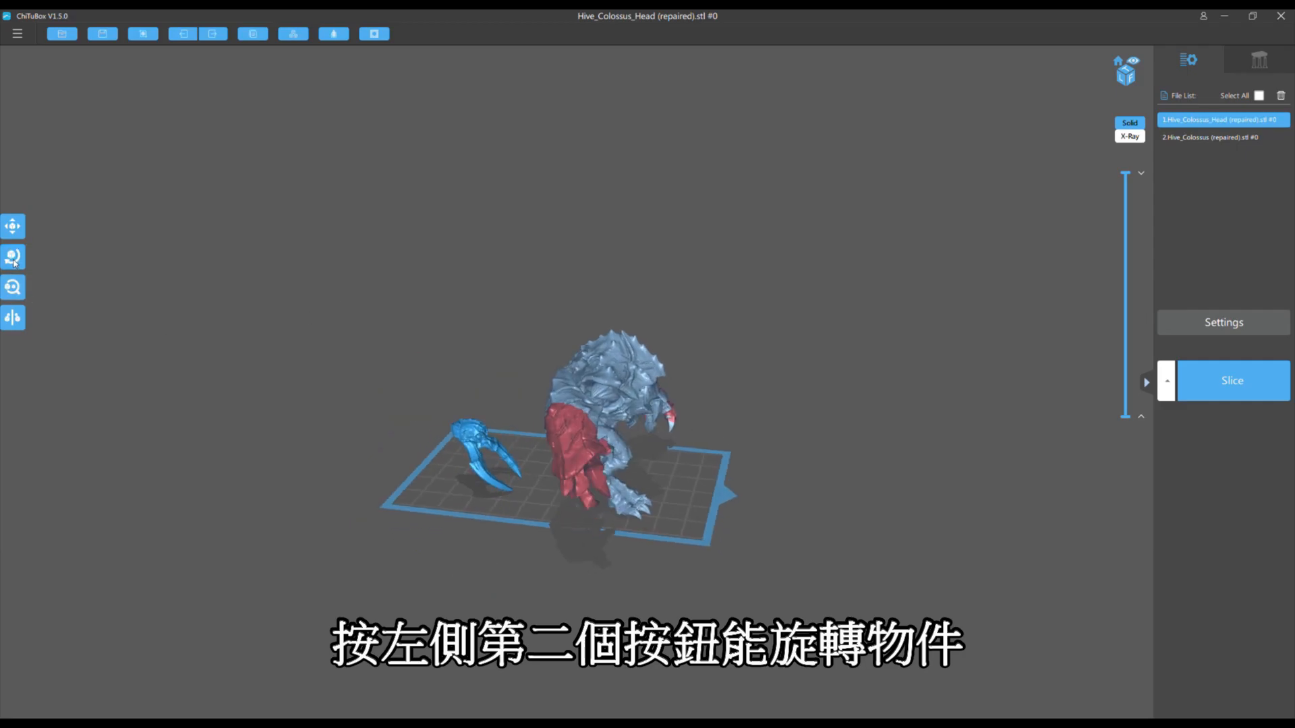
left_click(14, 257)
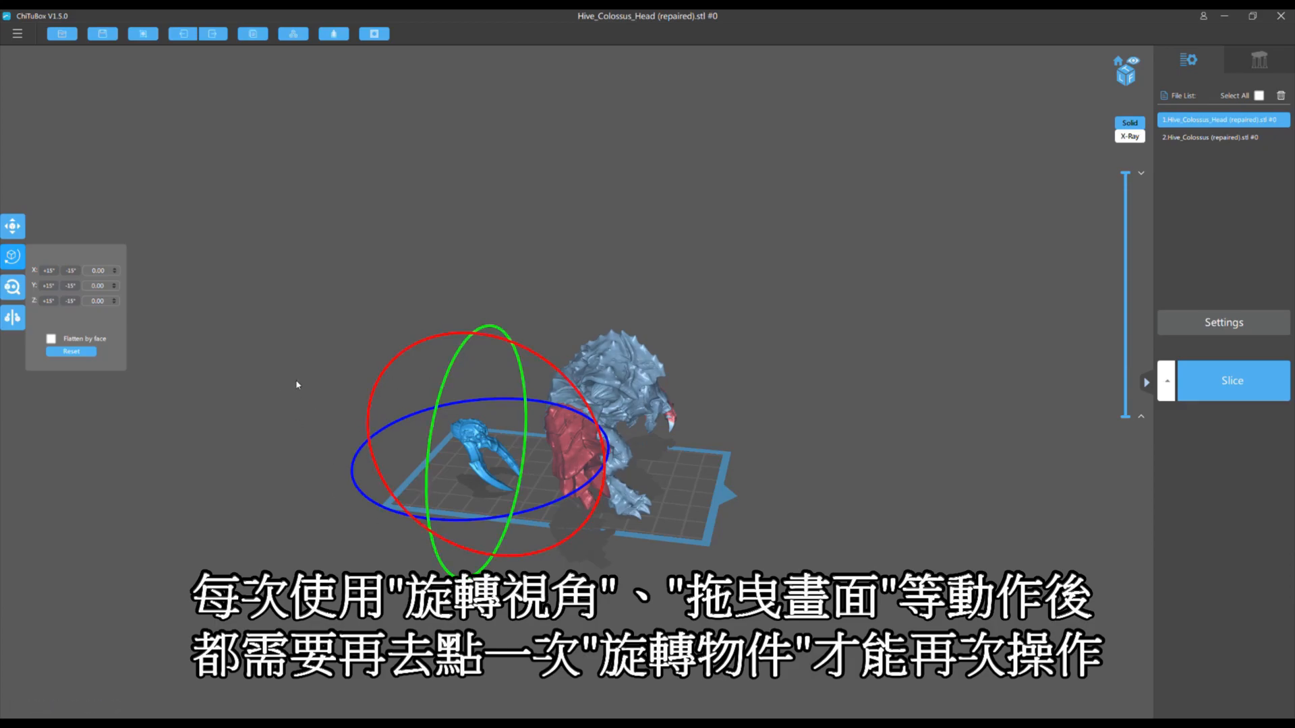
left_click(12, 257)
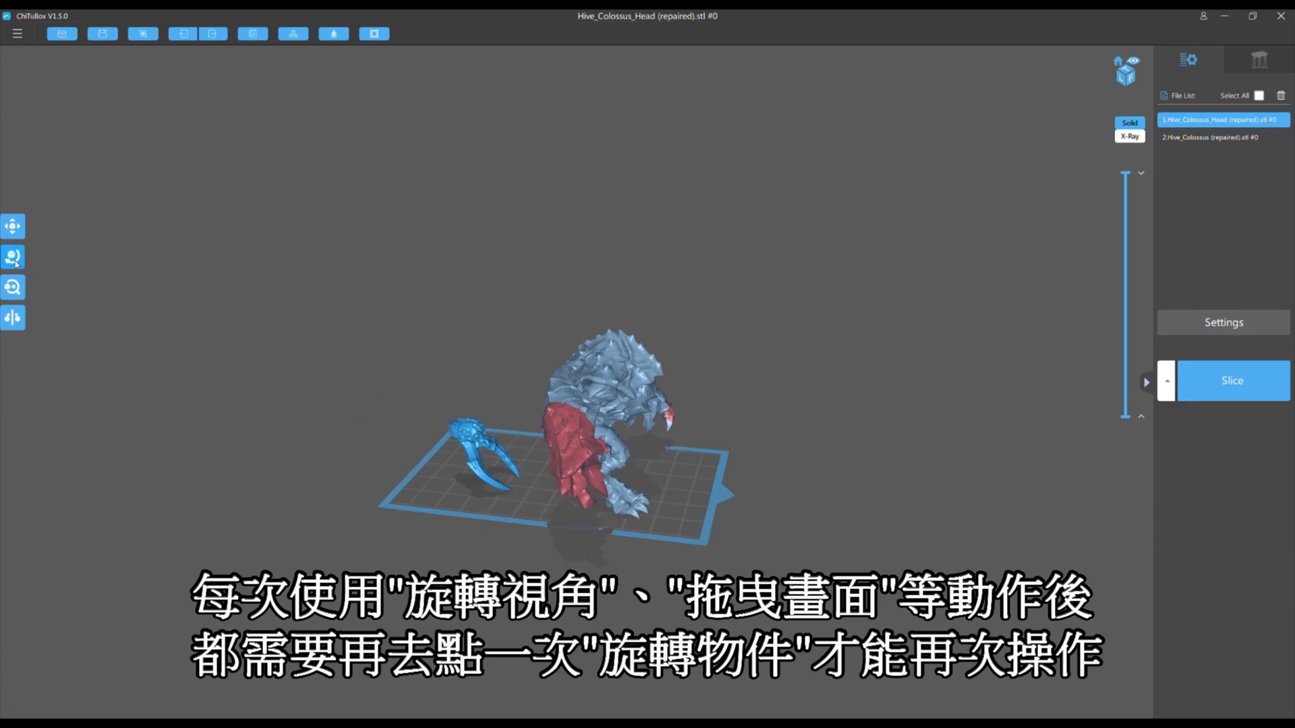
left_click(13, 257)
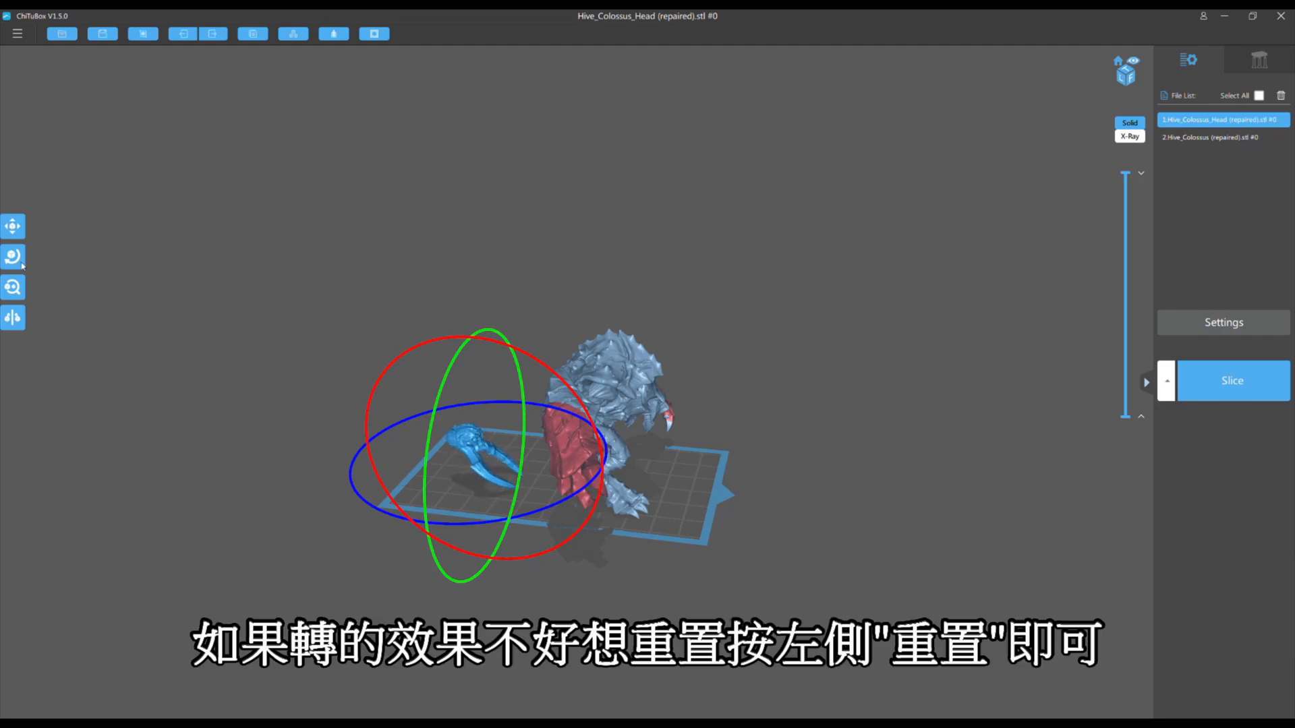
left_click(13, 257)
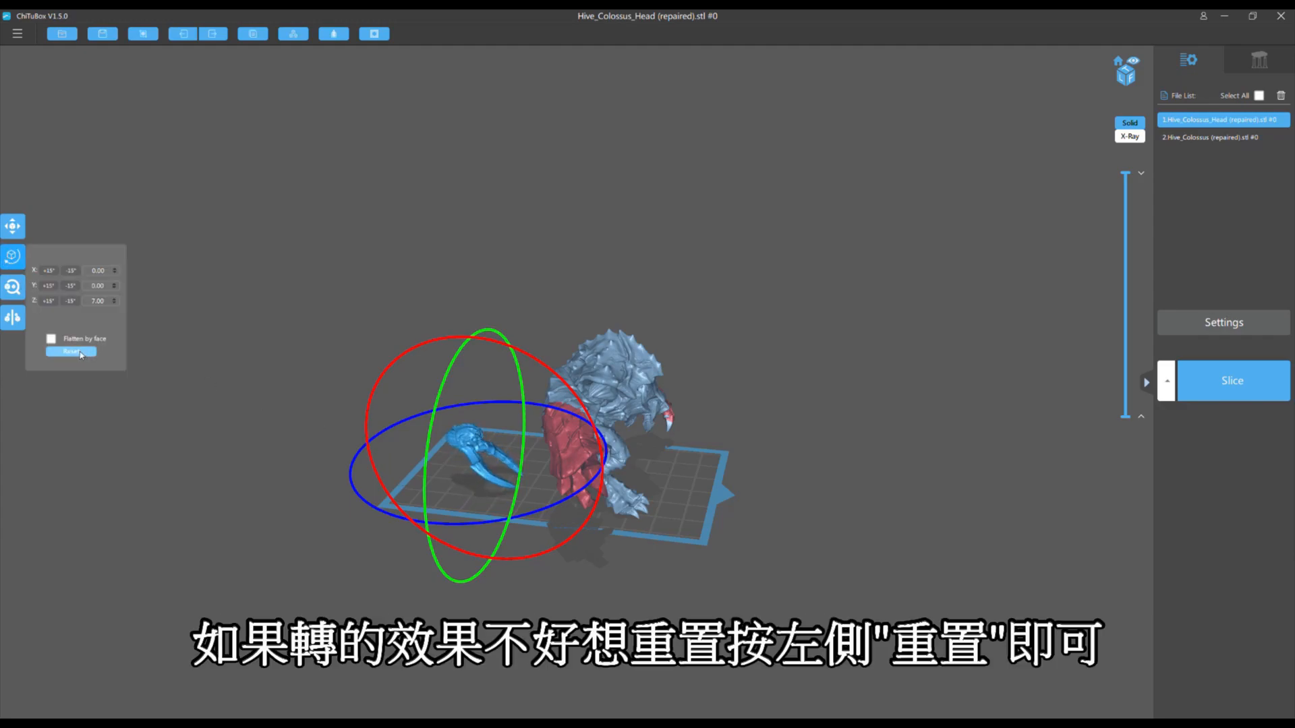
Step: Reset the head model's rotation to 0.00 on X, Y and Z
left_click(70, 351)
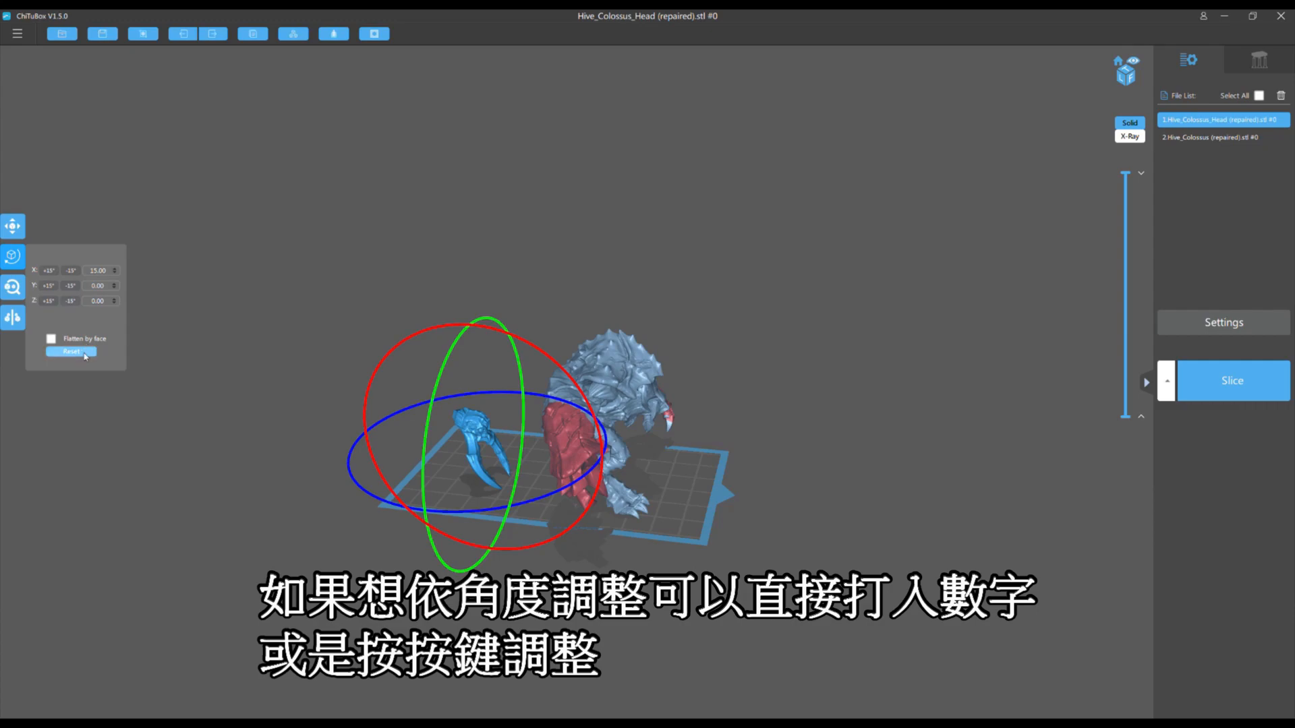
left_click(71, 350)
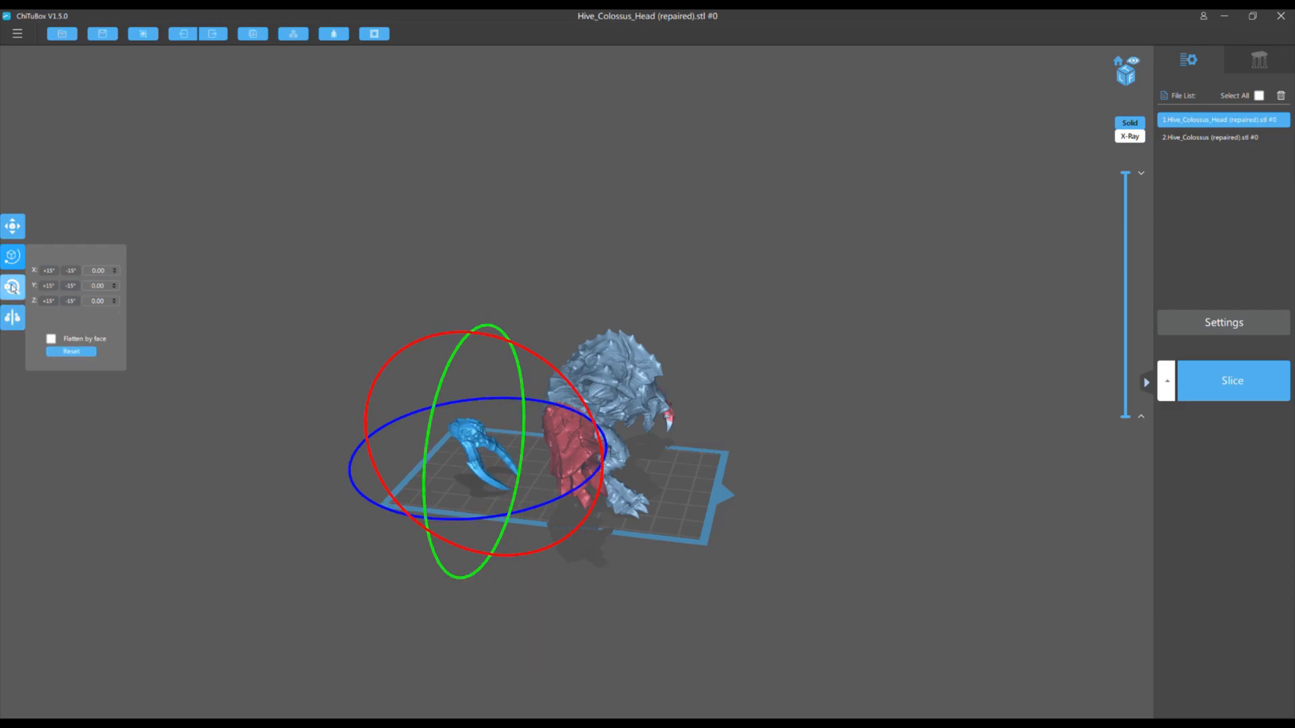
left_click(12, 287)
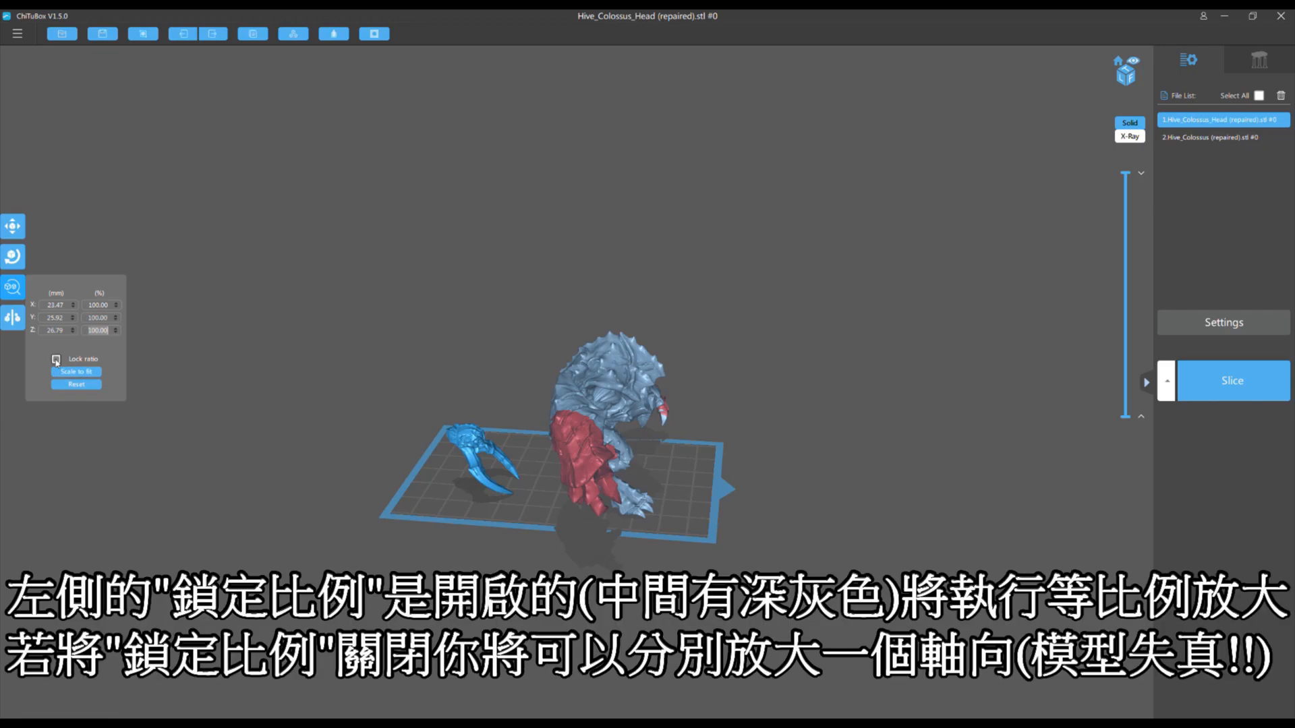
Step: Scale the head to 120% uniformly, then Z alone with Lock ratio off, then reset to 100%
left_click(55, 360)
type("120")
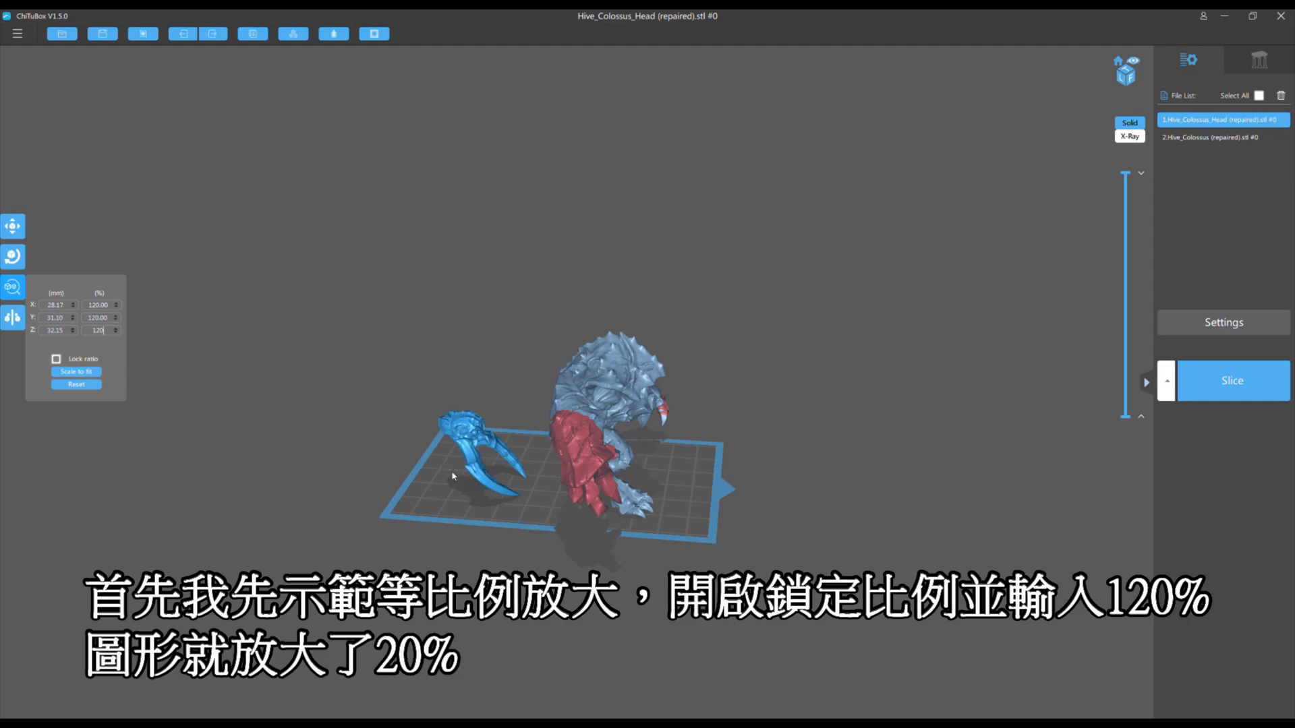
mouse_move(81, 360)
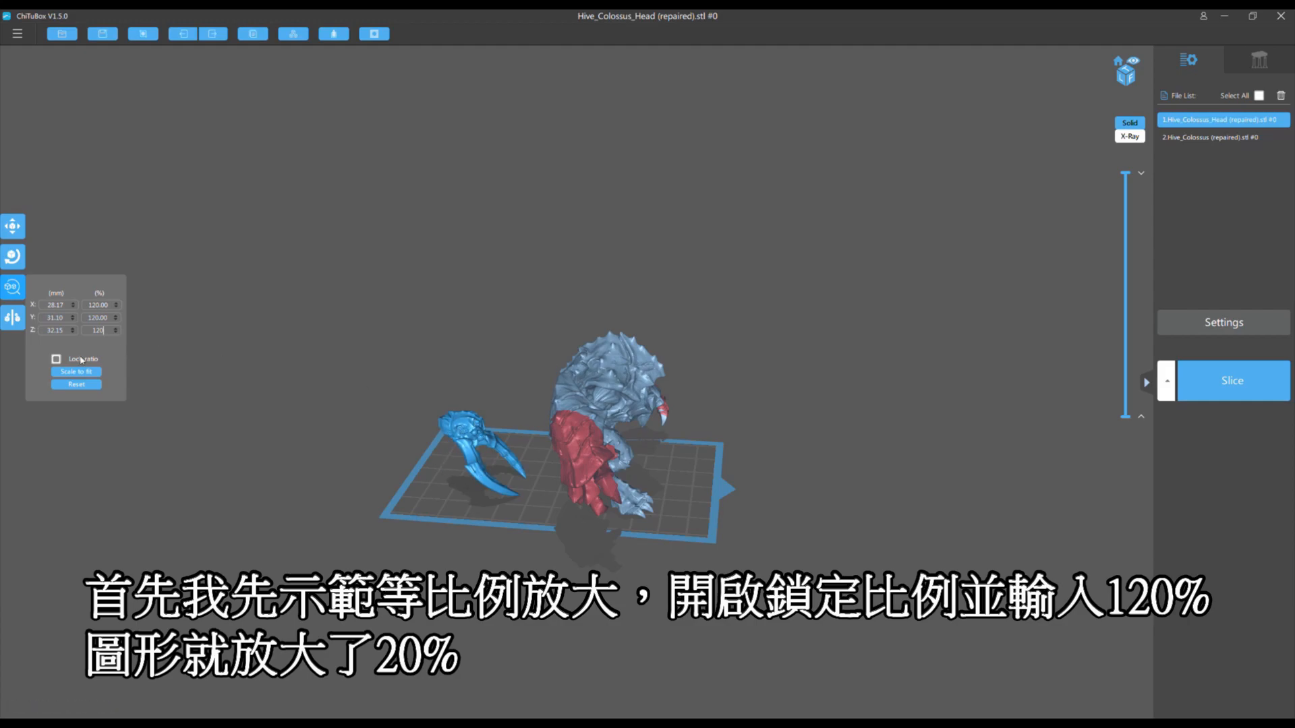
left_click(56, 358)
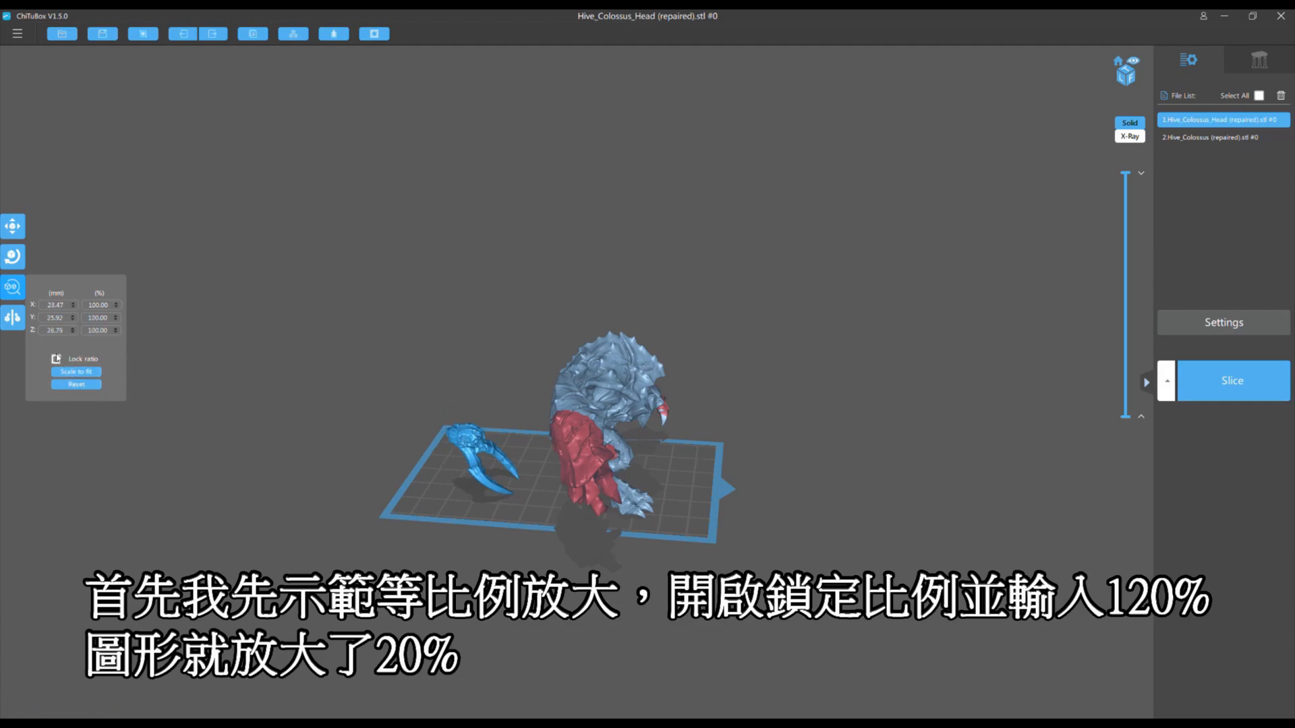
left_click(56, 358)
type("120")
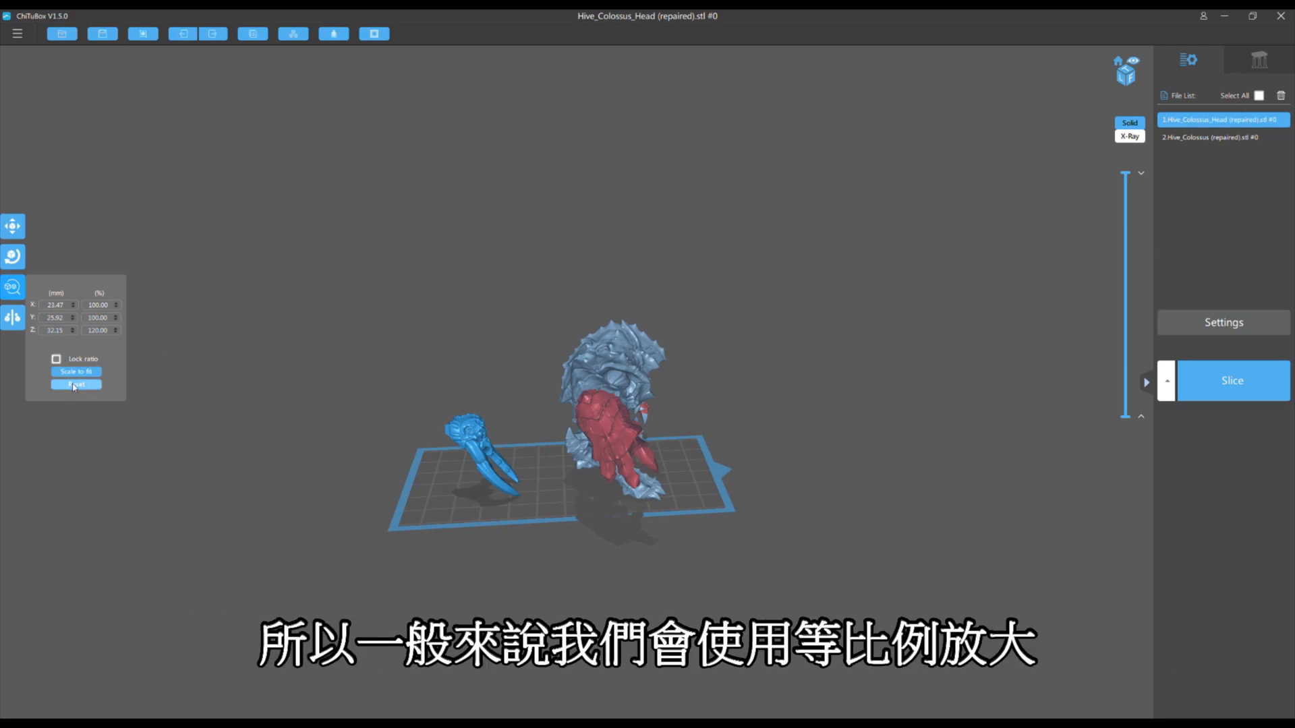
left_click(75, 384)
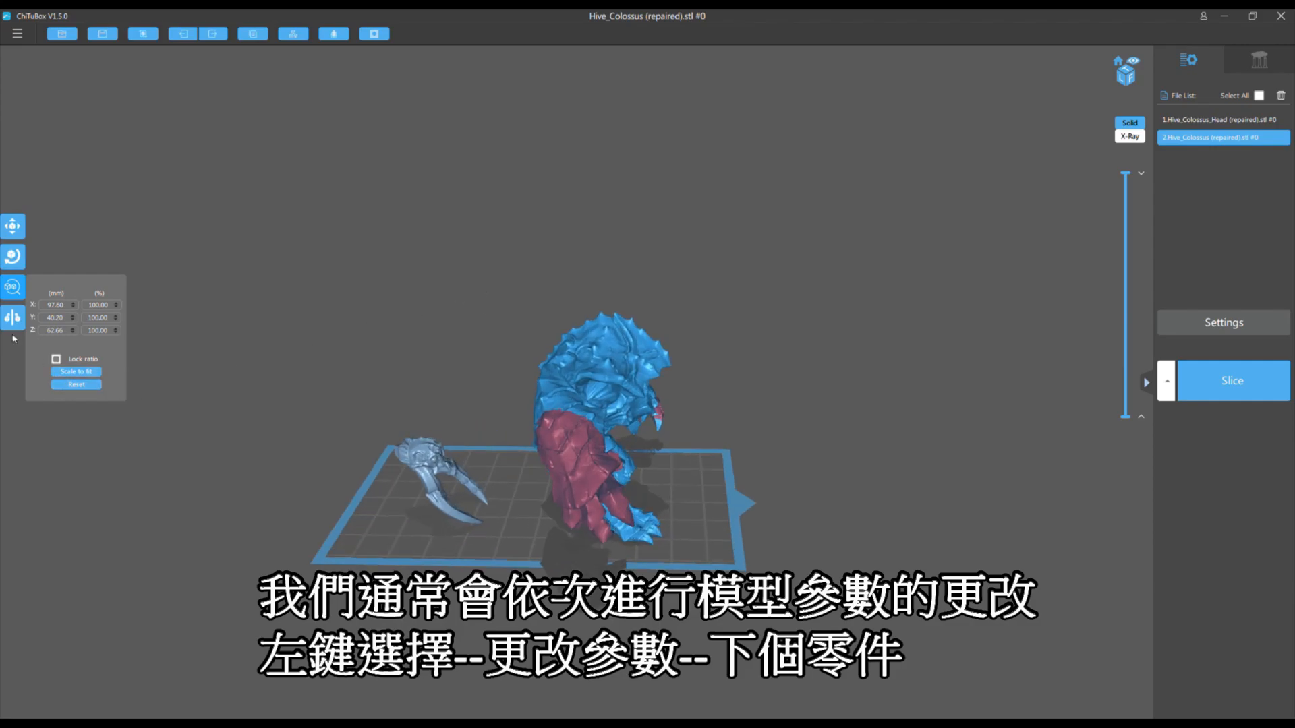
Step: View the body's X/Y/Z mirror options, then reselect Hive_Colossus_Head
left_click(12, 317)
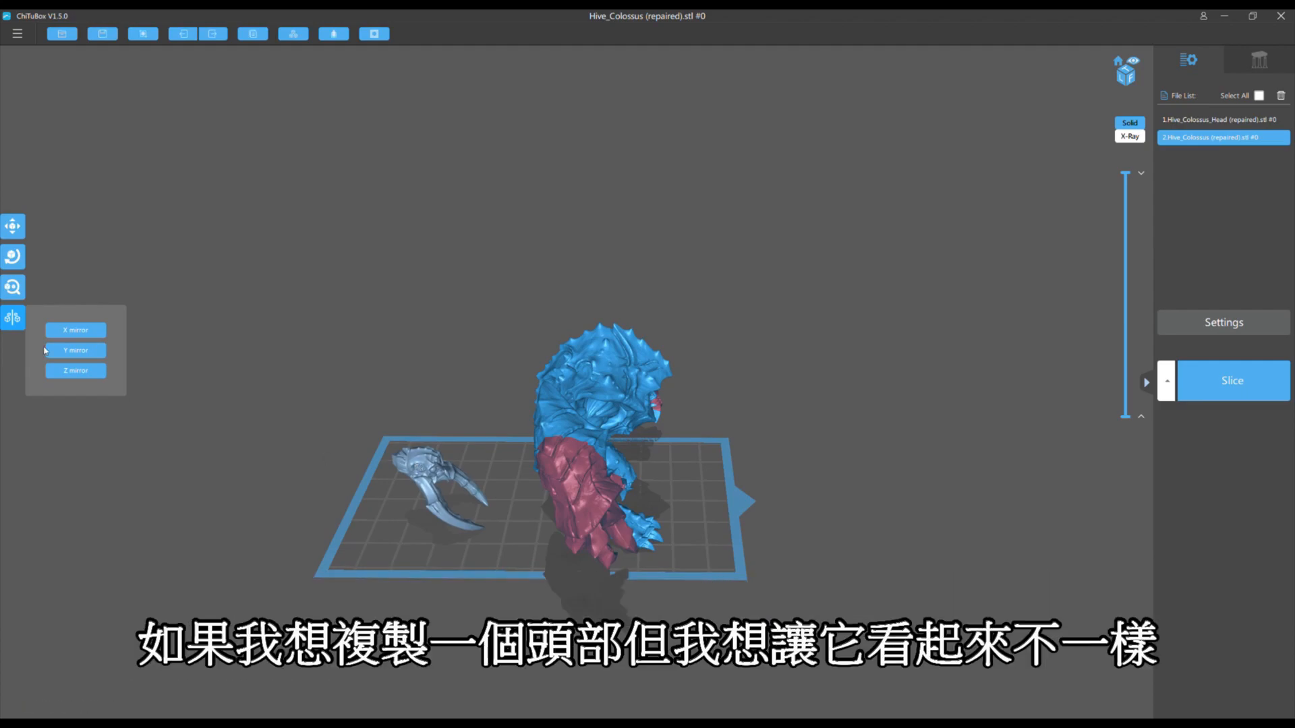
left_click(1222, 120)
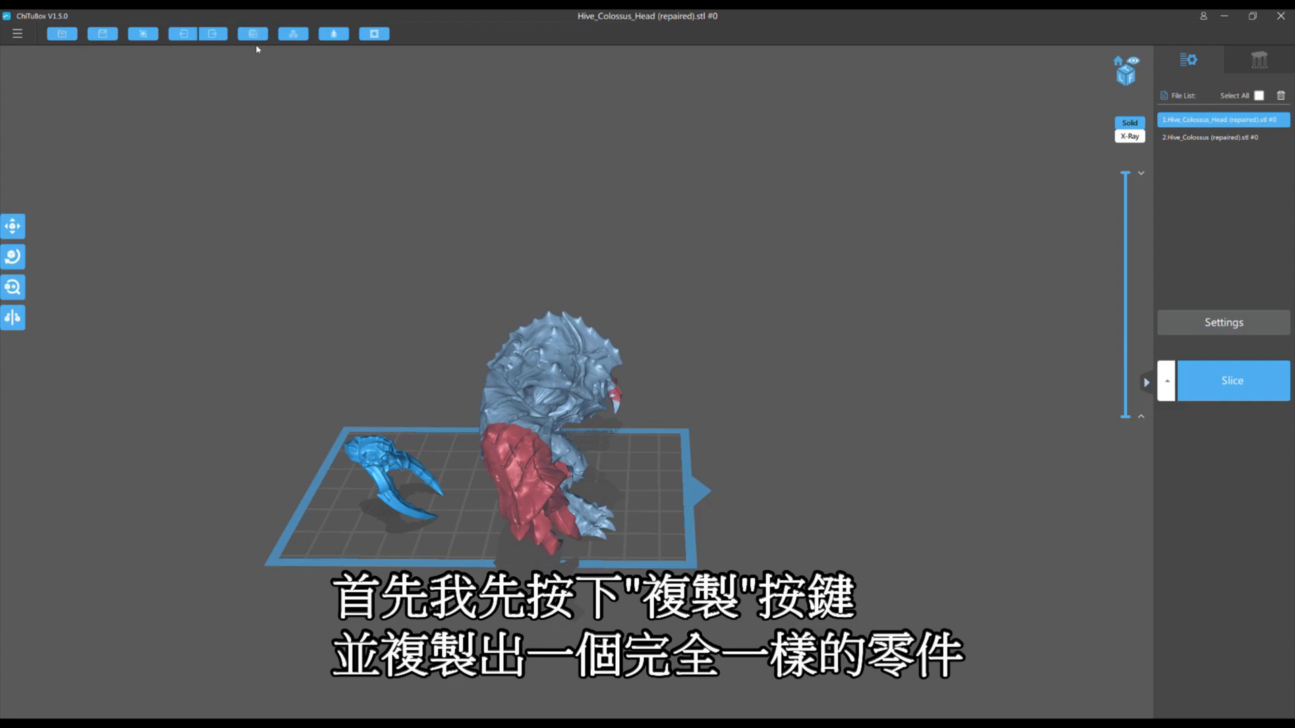
mouse_move(252, 34)
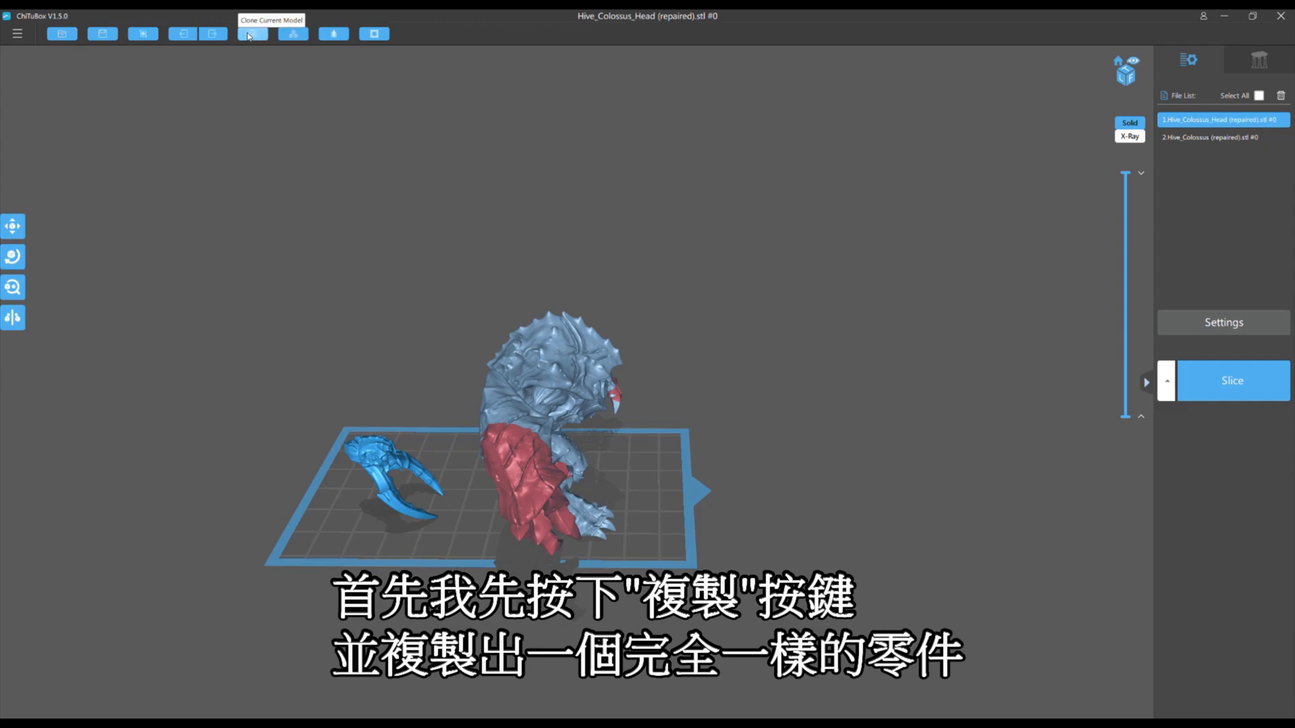
Step: Clone the head model to create Hive_Colossus_Head #1
left_click(251, 33)
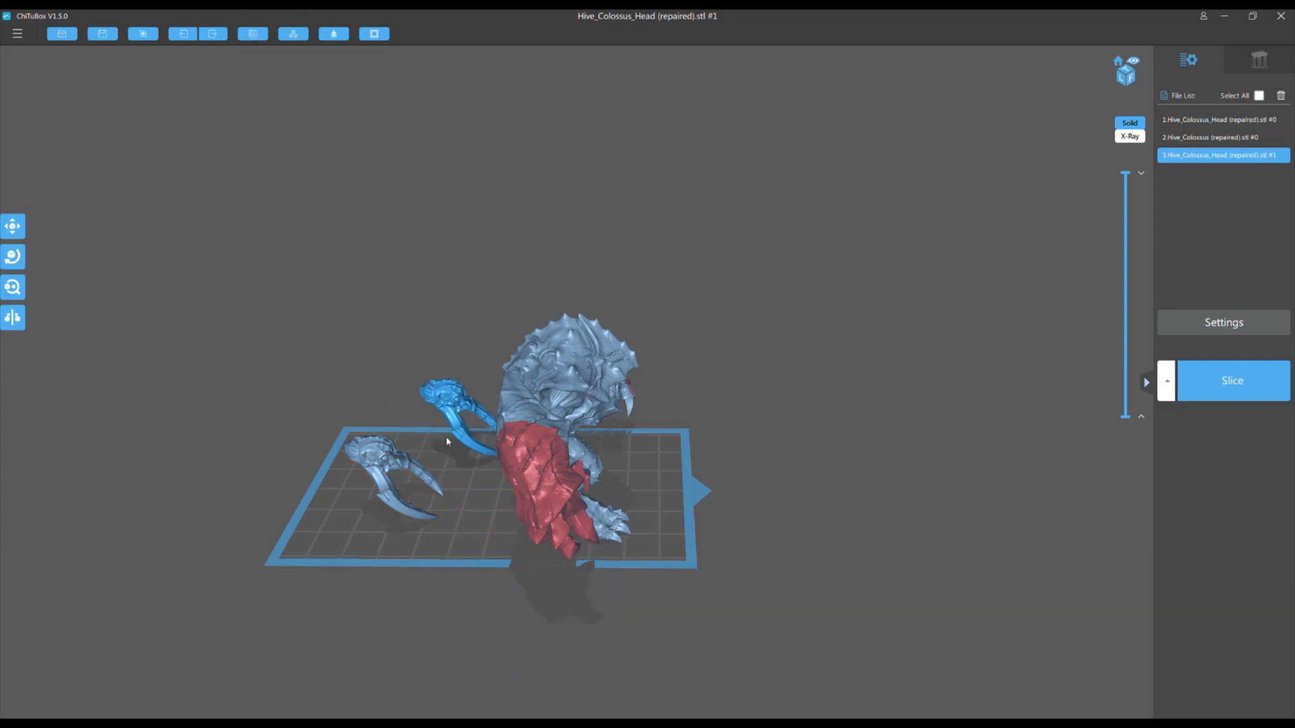
left_click(12, 317)
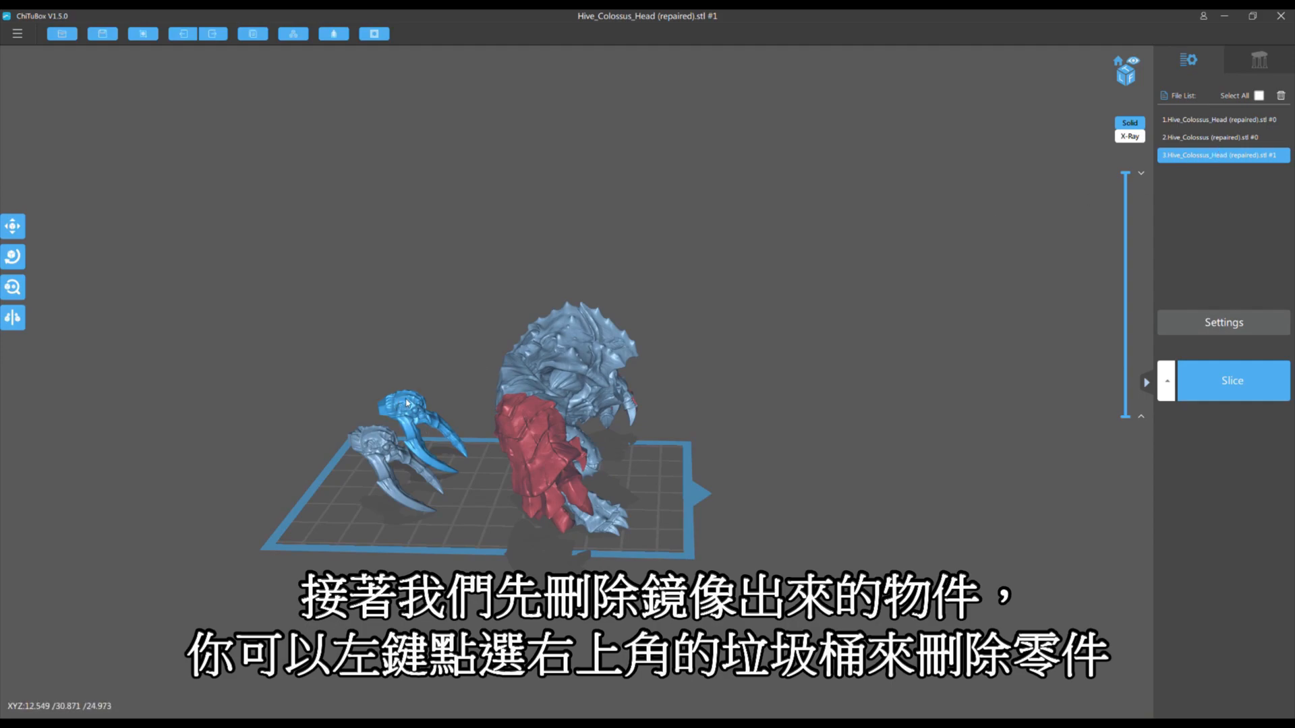
mouse_move(1280, 96)
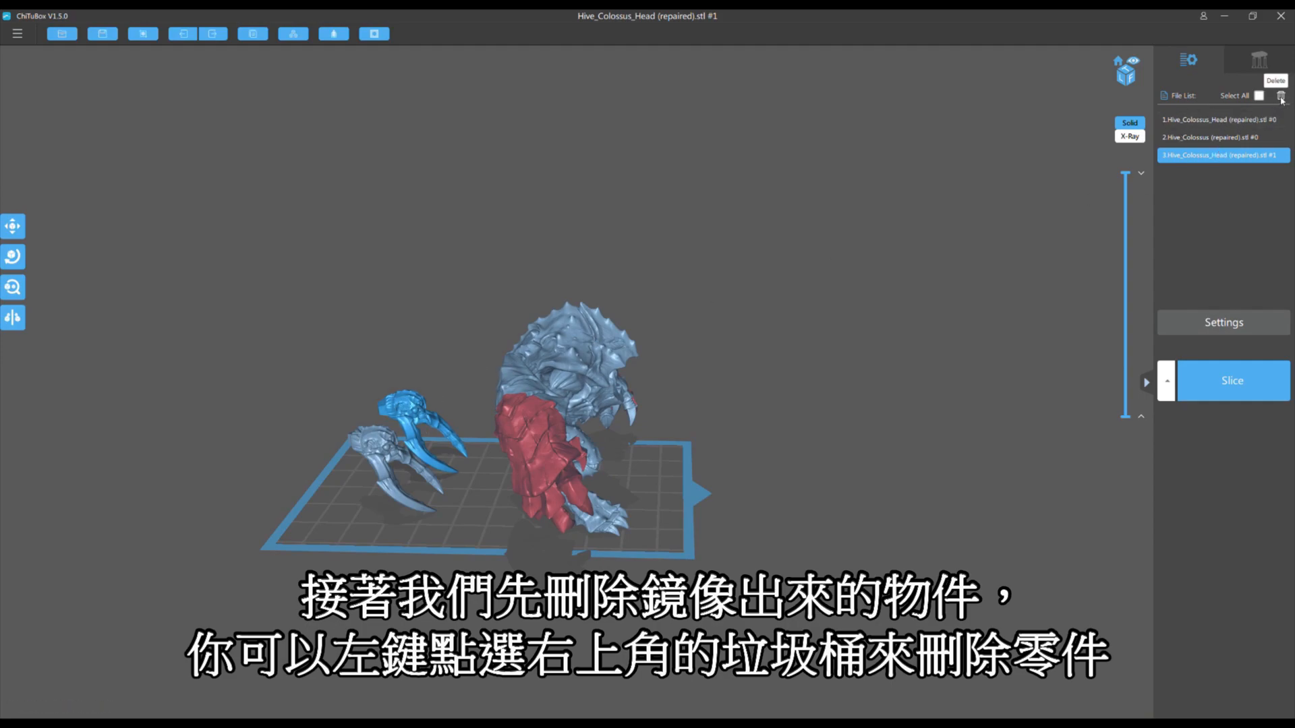
Step: Delete the cloned head copy and show the main file menu's project and import options
left_click(1280, 96)
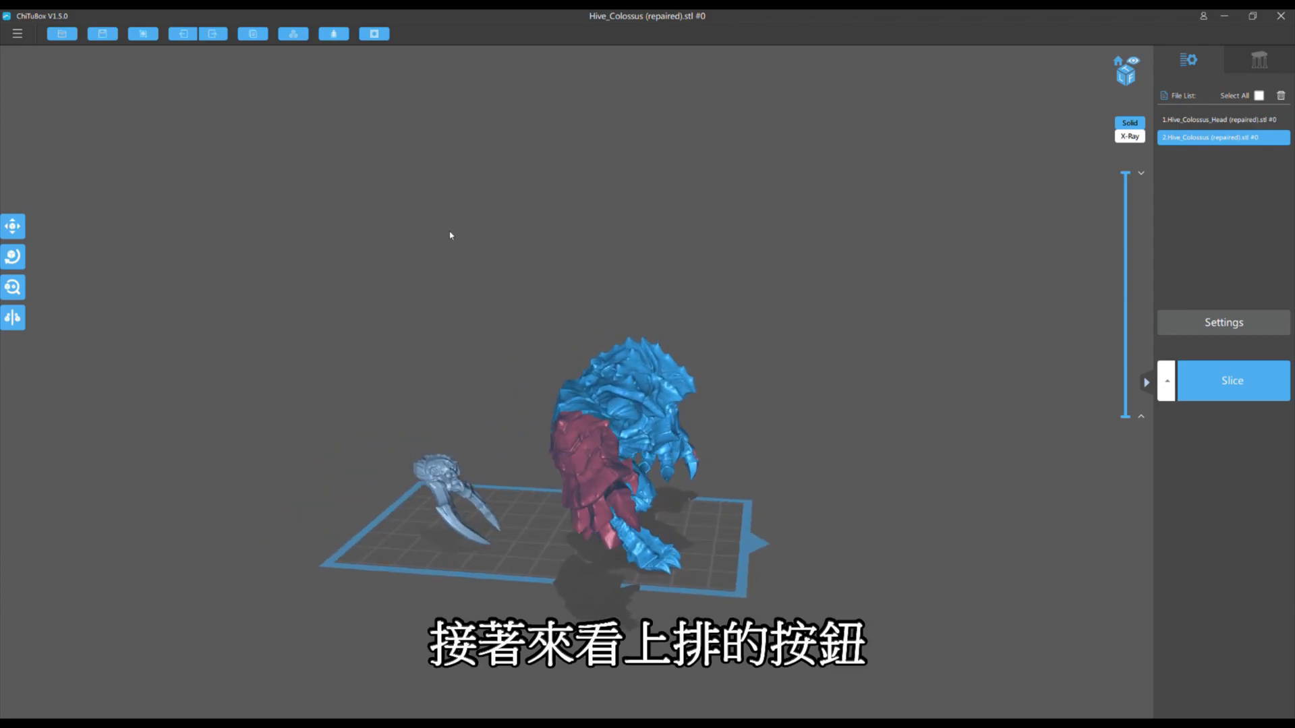
mouse_move(62, 34)
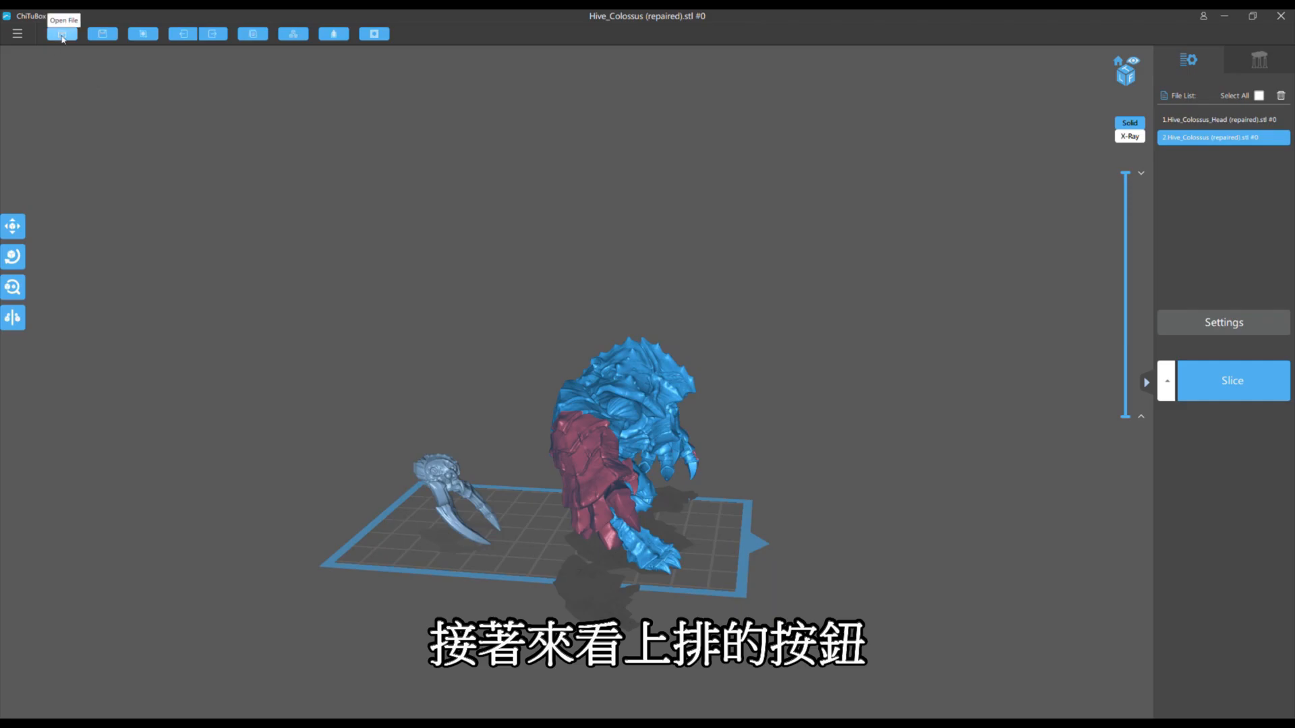
mouse_move(469, 474)
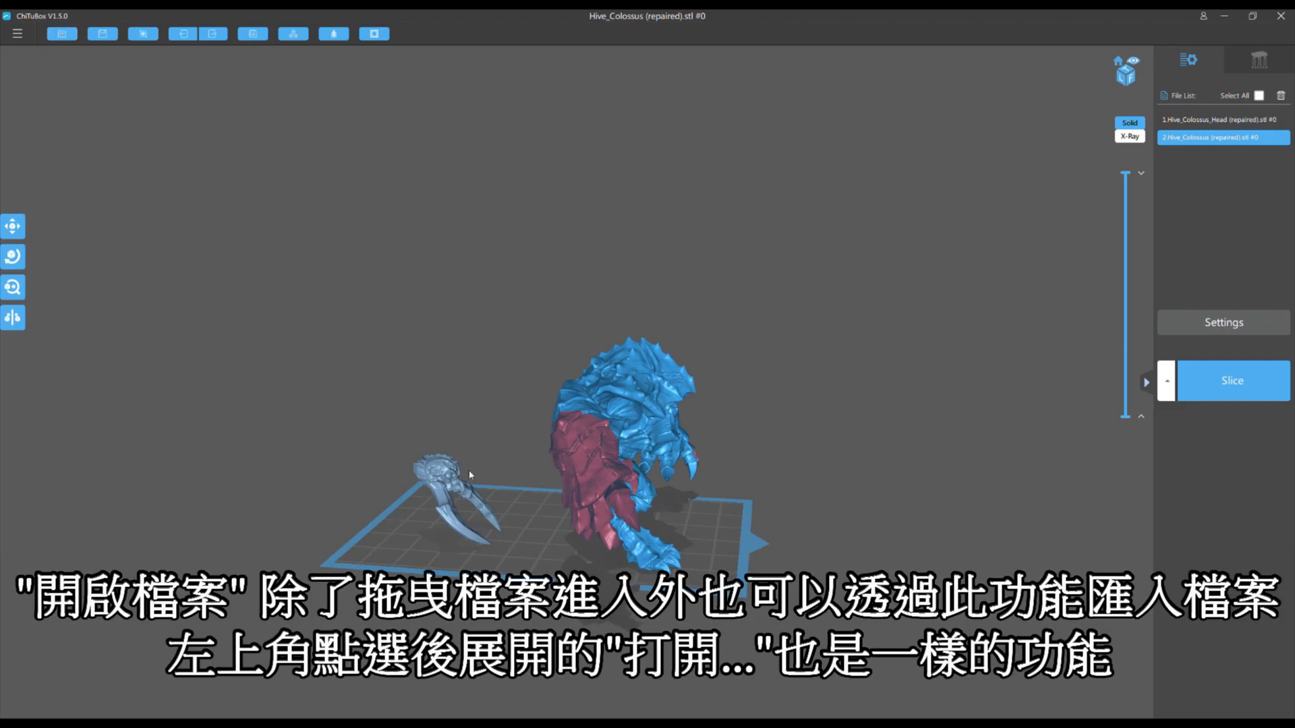
mouse_move(60, 34)
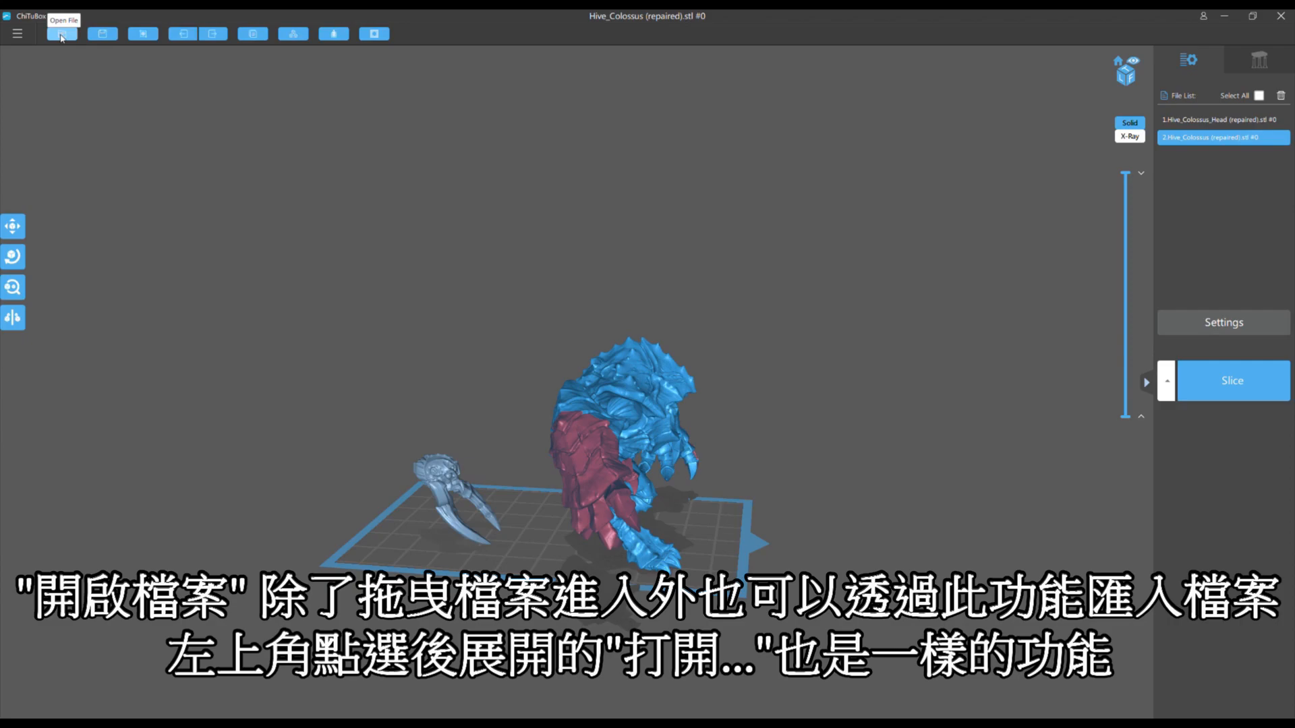
left_click(16, 33)
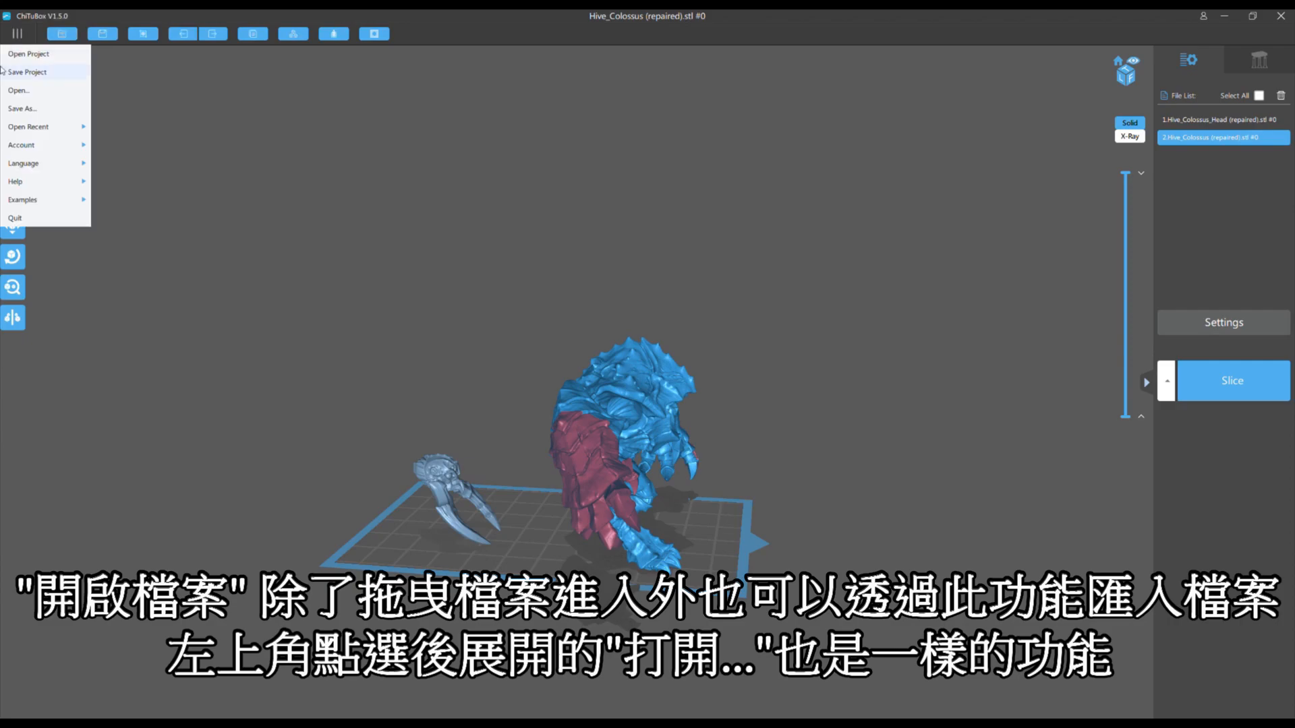
mouse_move(40, 75)
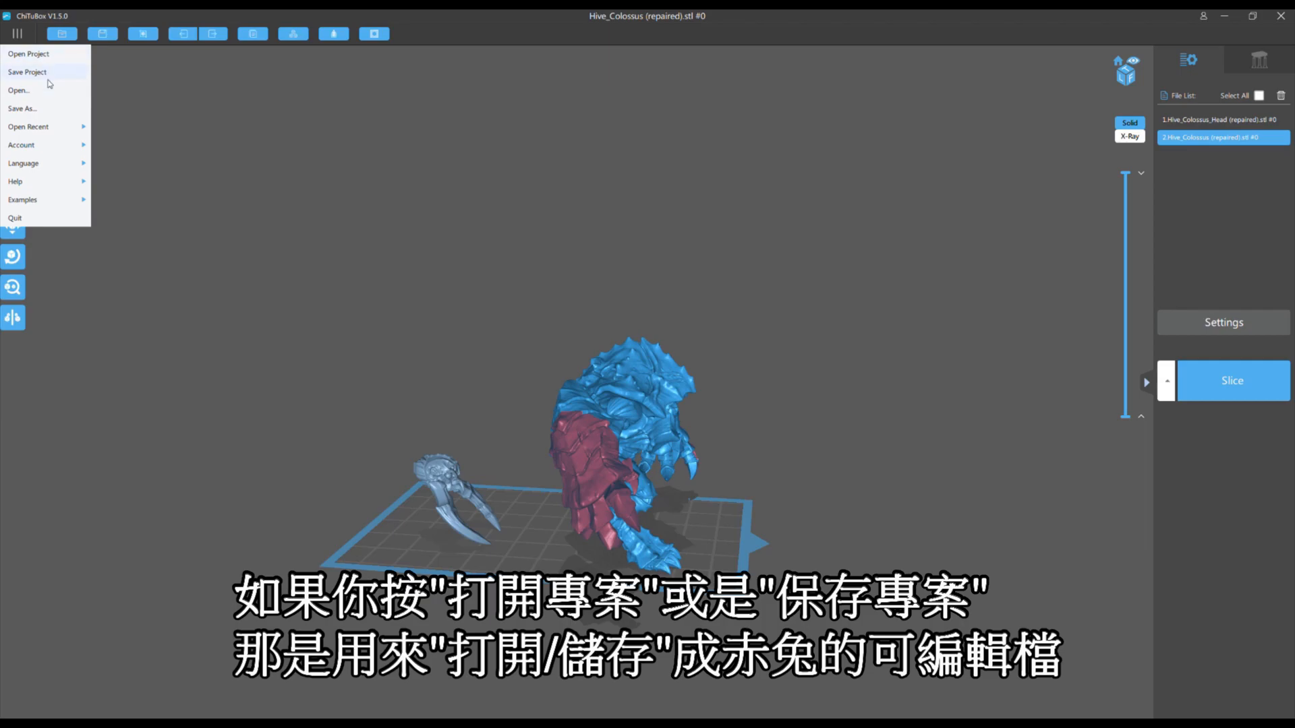
mouse_move(54, 63)
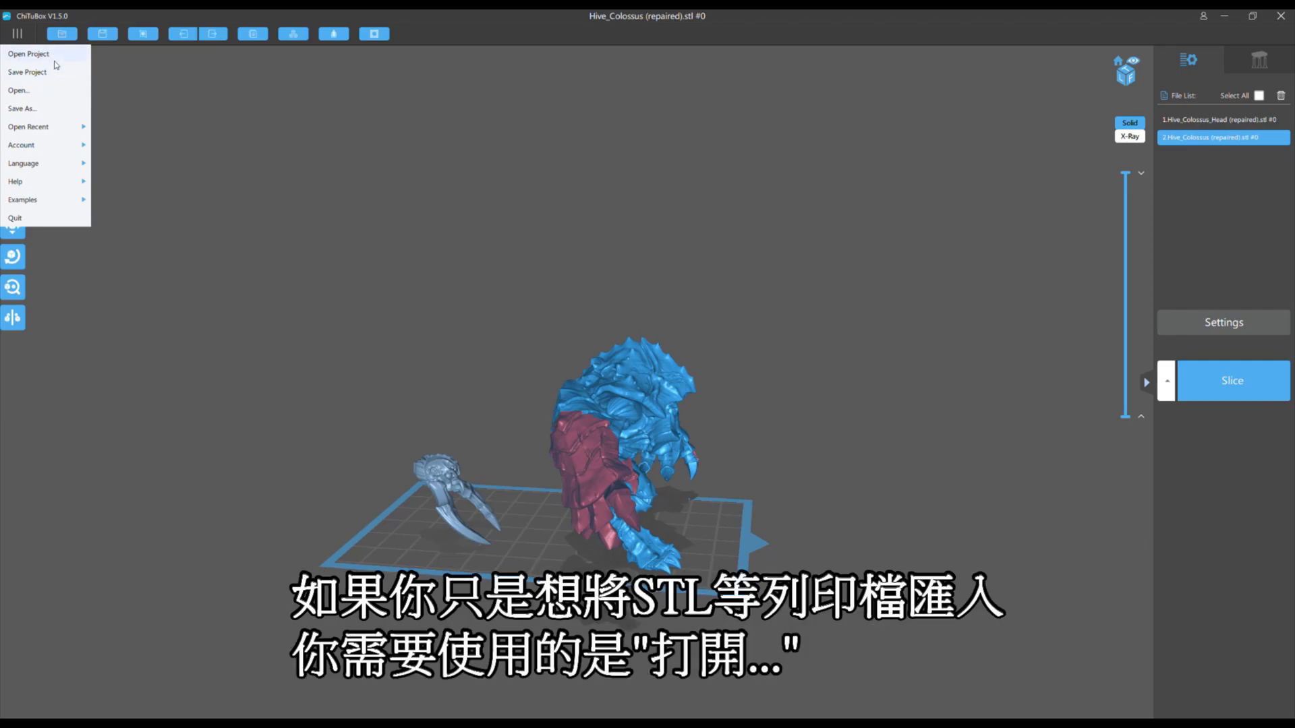
left_click(28, 126)
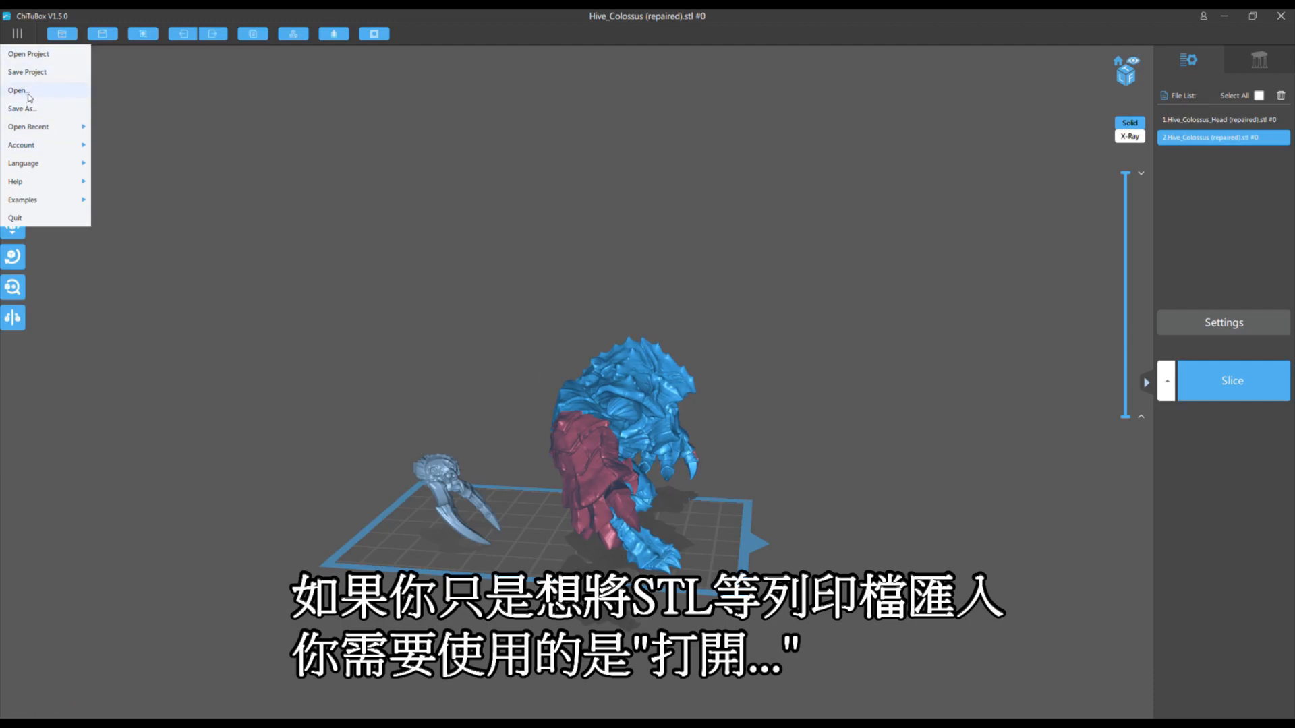
mouse_move(102, 34)
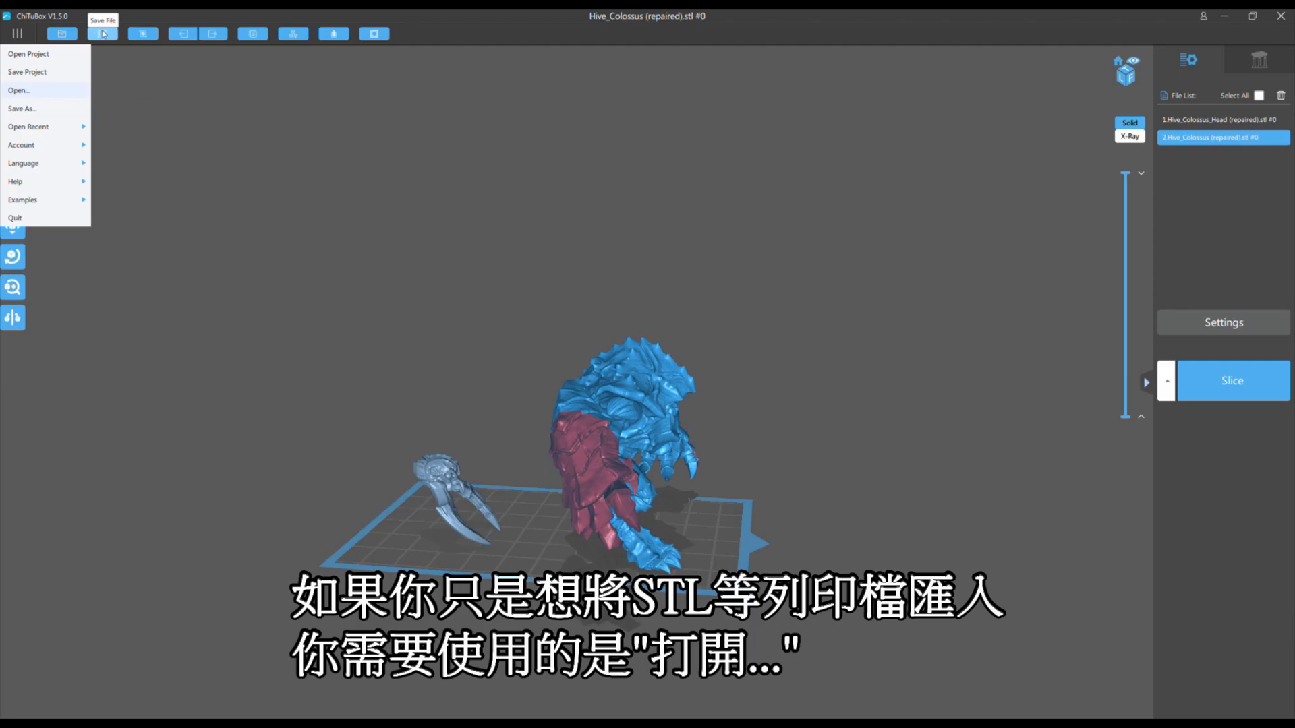
mouse_move(142, 34)
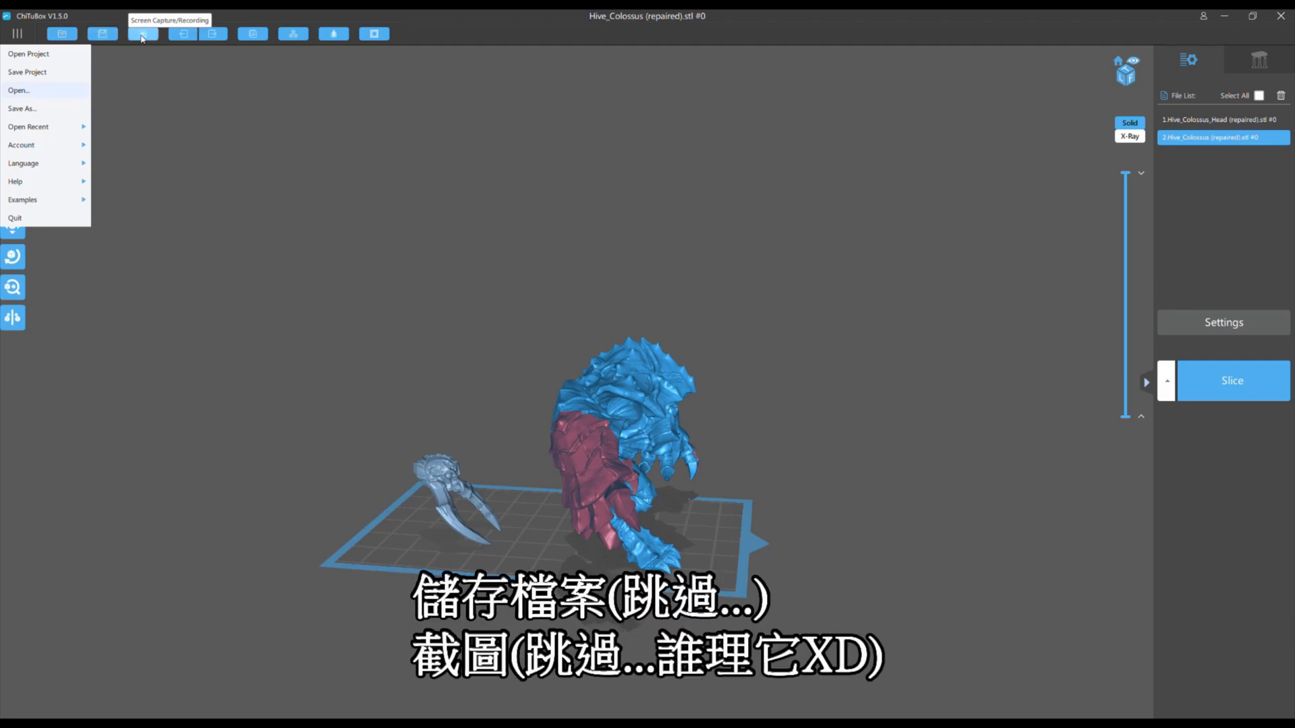
mouse_move(182, 33)
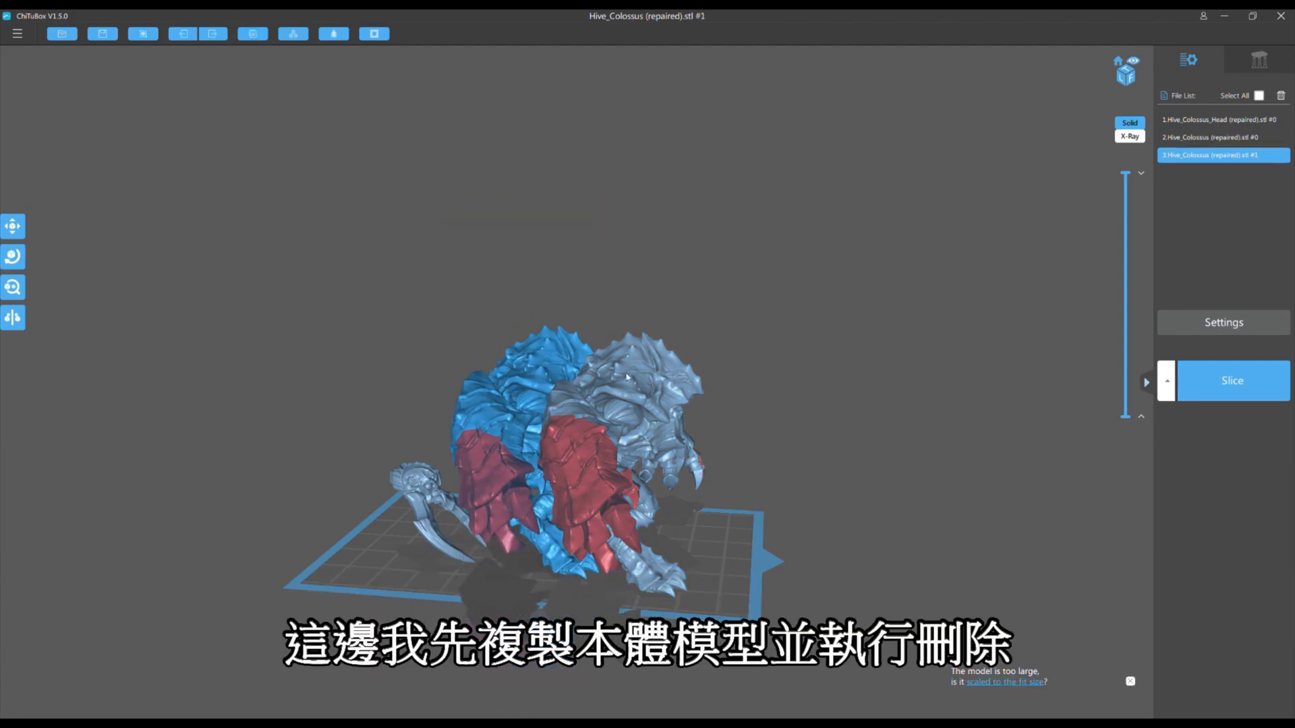
left_click(1281, 96)
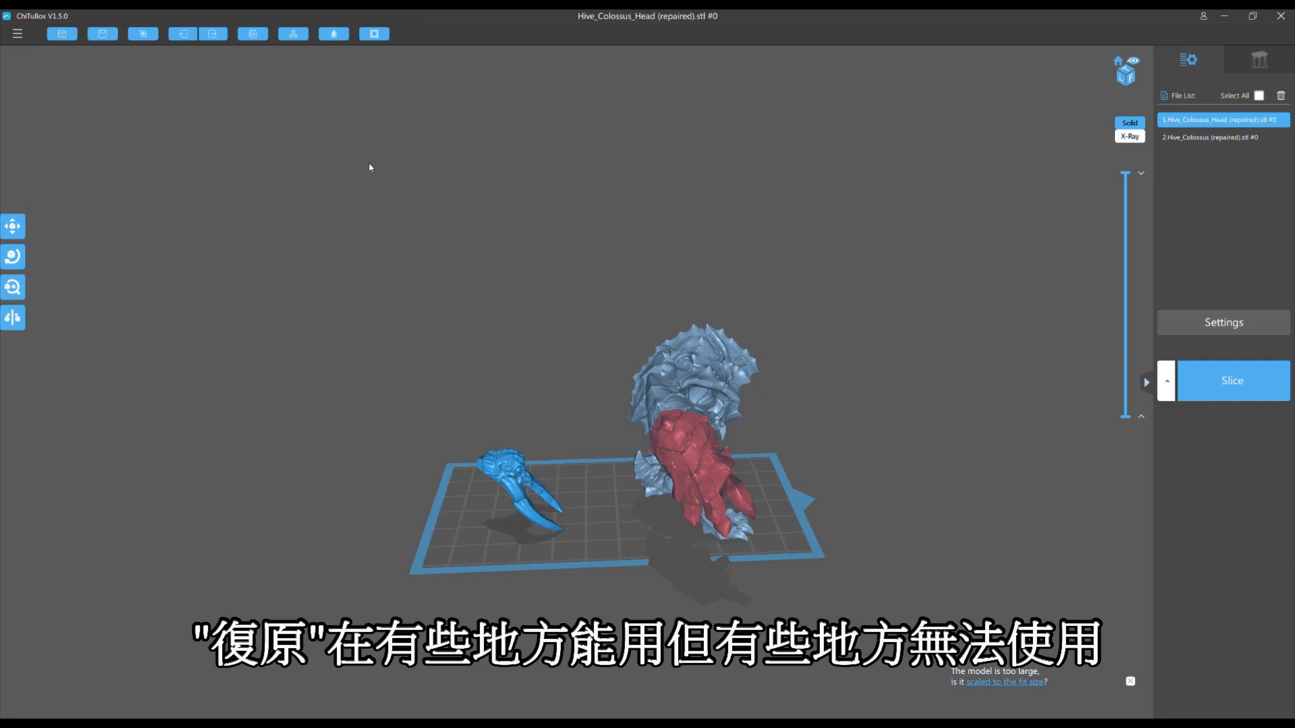
mouse_move(253, 34)
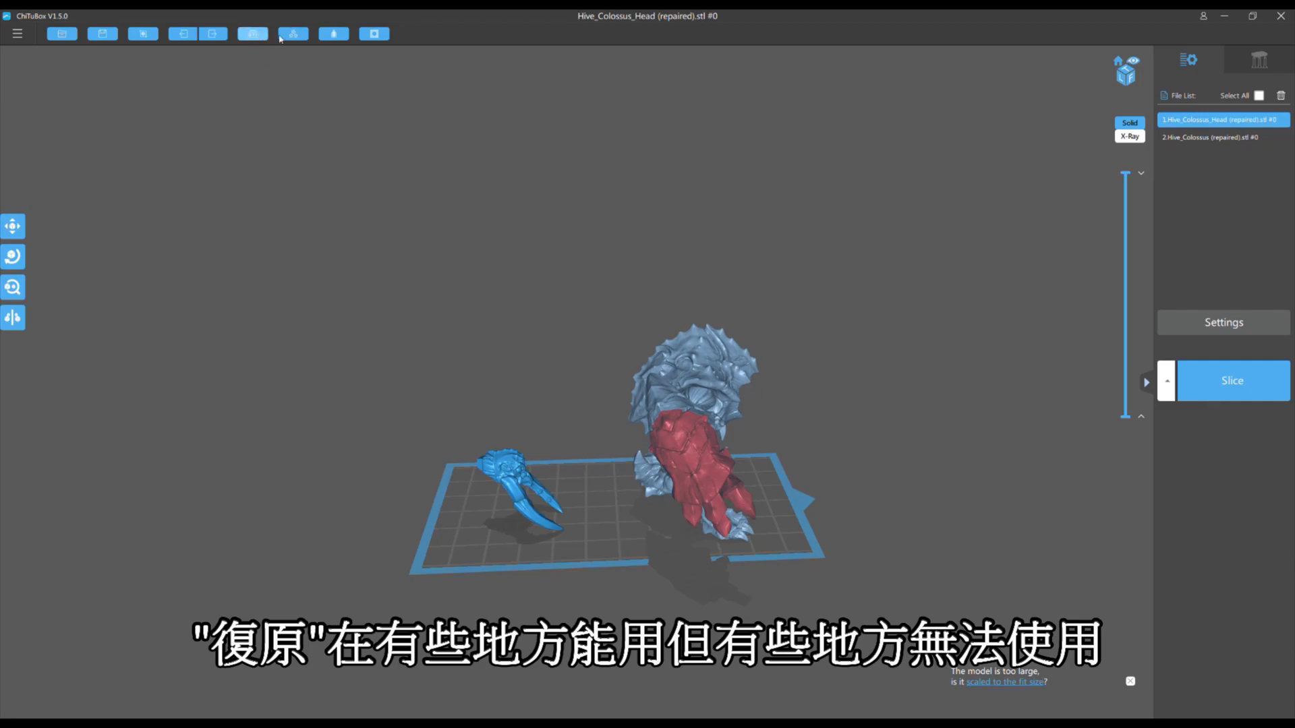
mouse_move(265, 75)
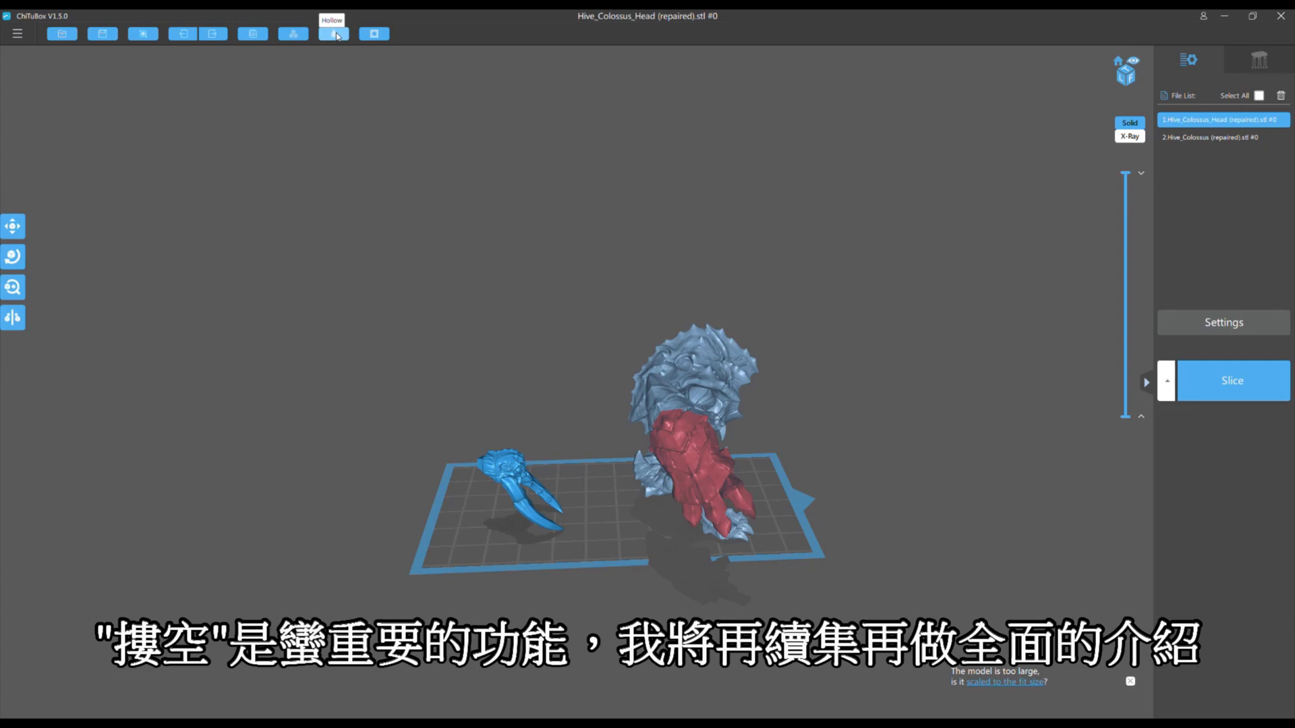
mouse_move(337, 39)
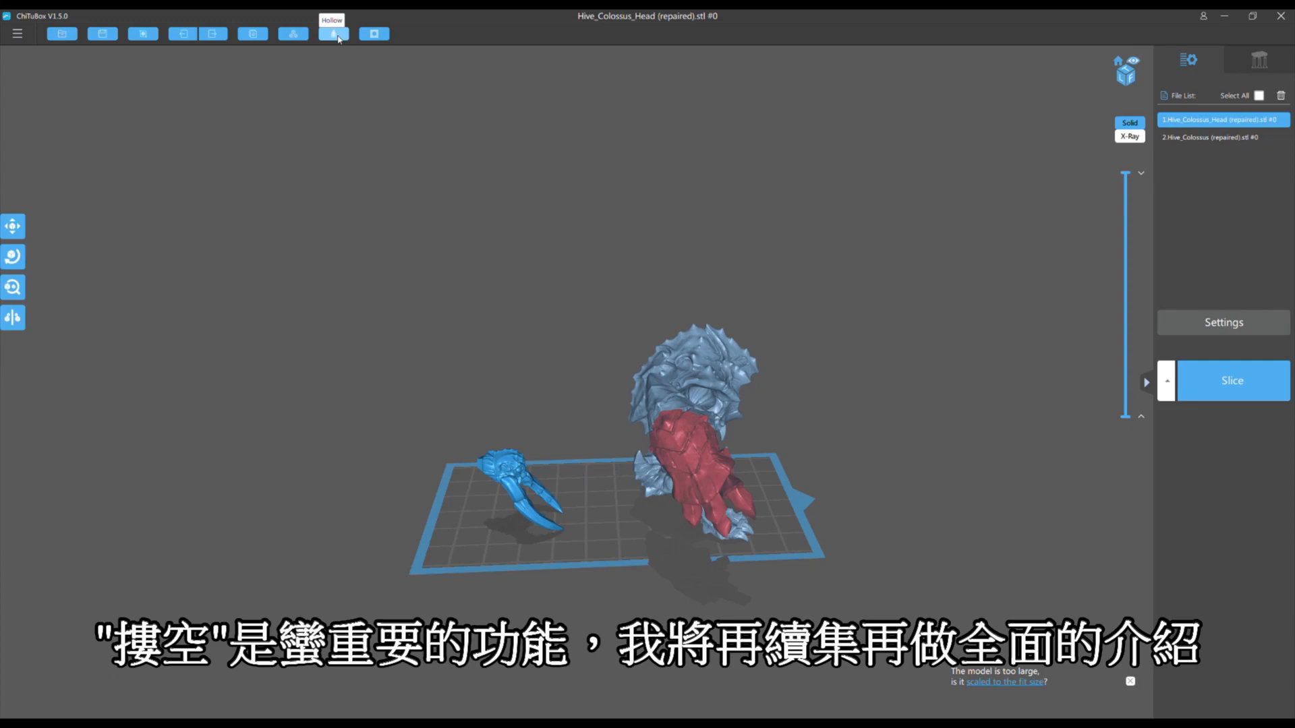
mouse_move(377, 151)
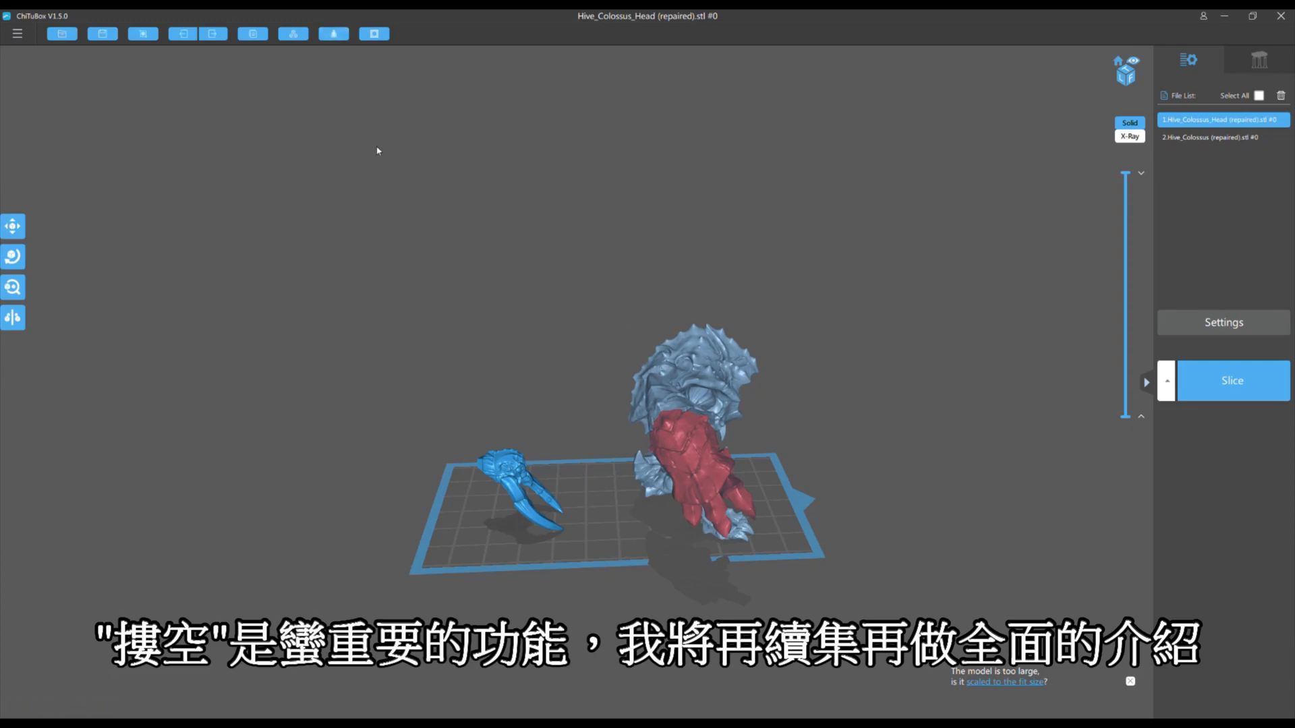
mouse_move(373, 34)
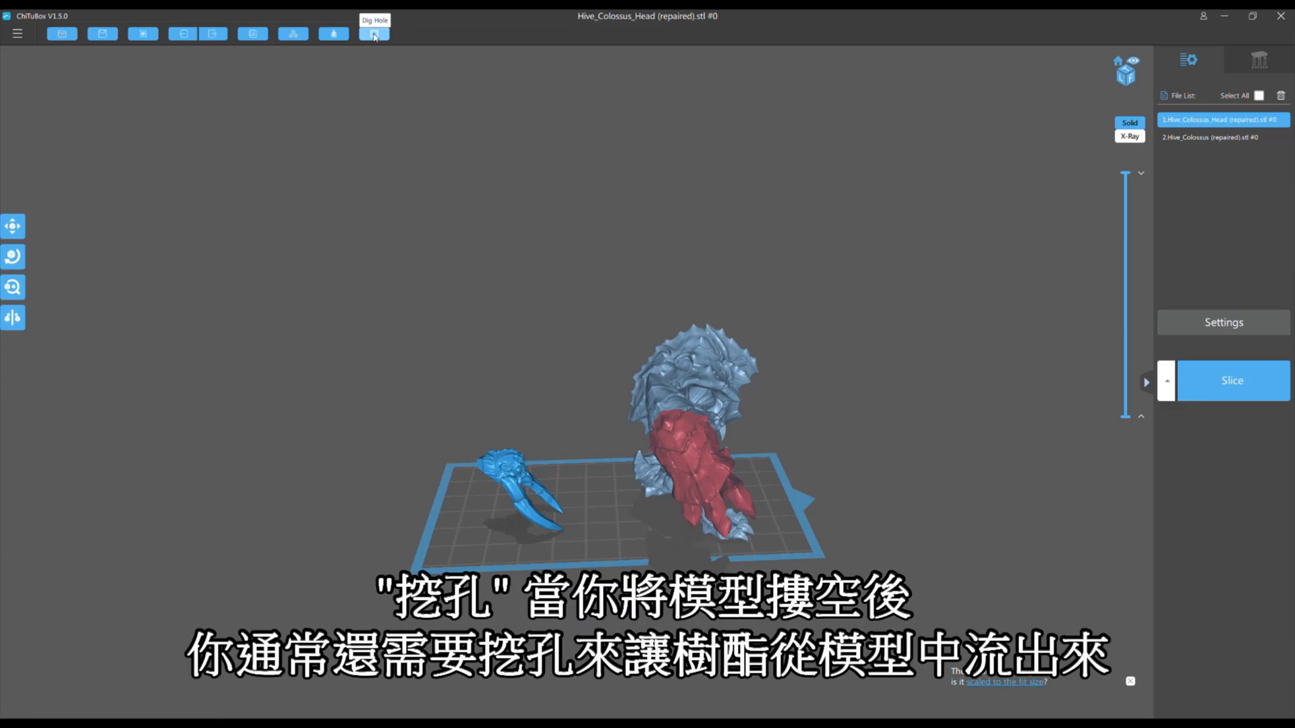
mouse_move(404, 113)
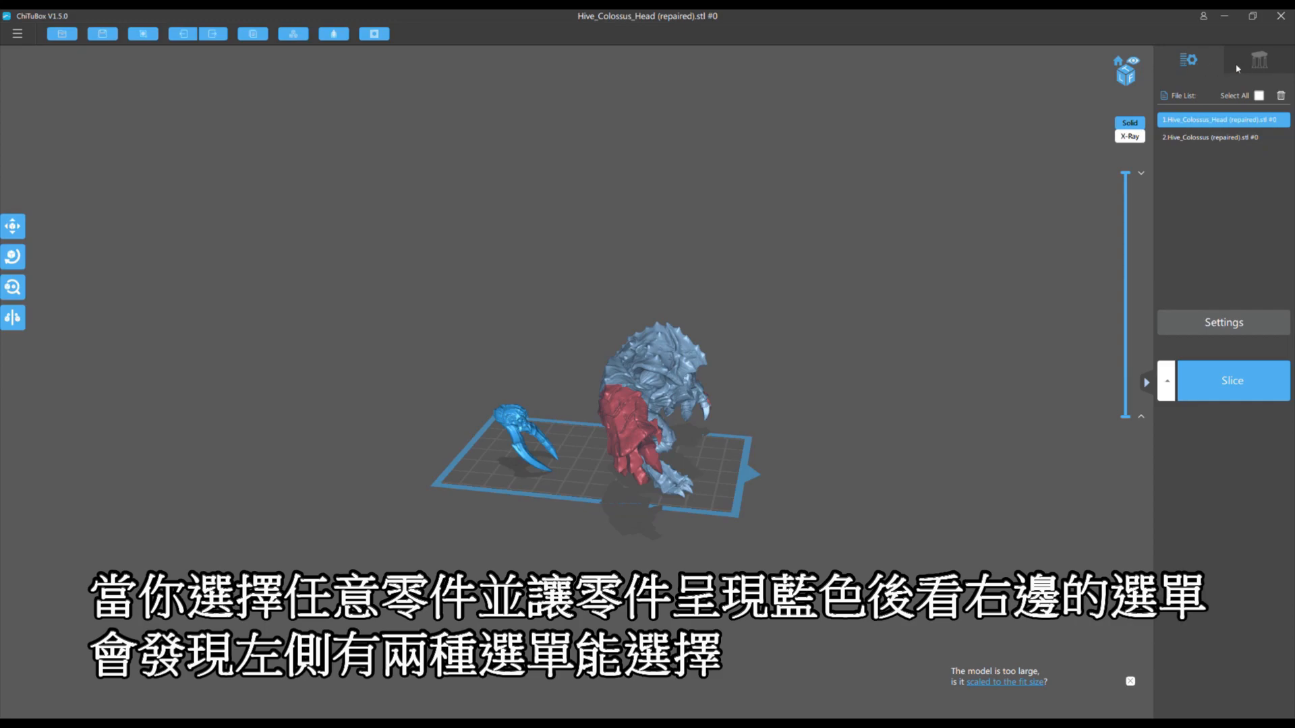
mouse_move(1259, 59)
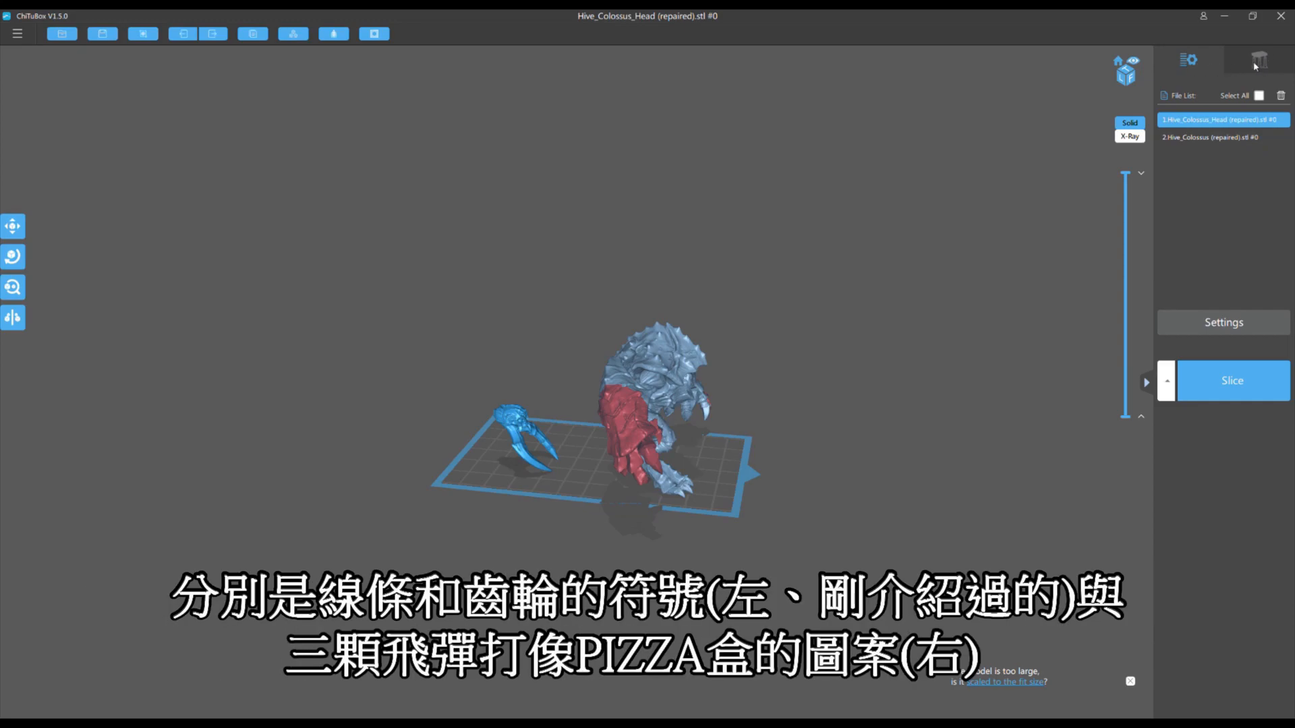
mouse_move(1257, 67)
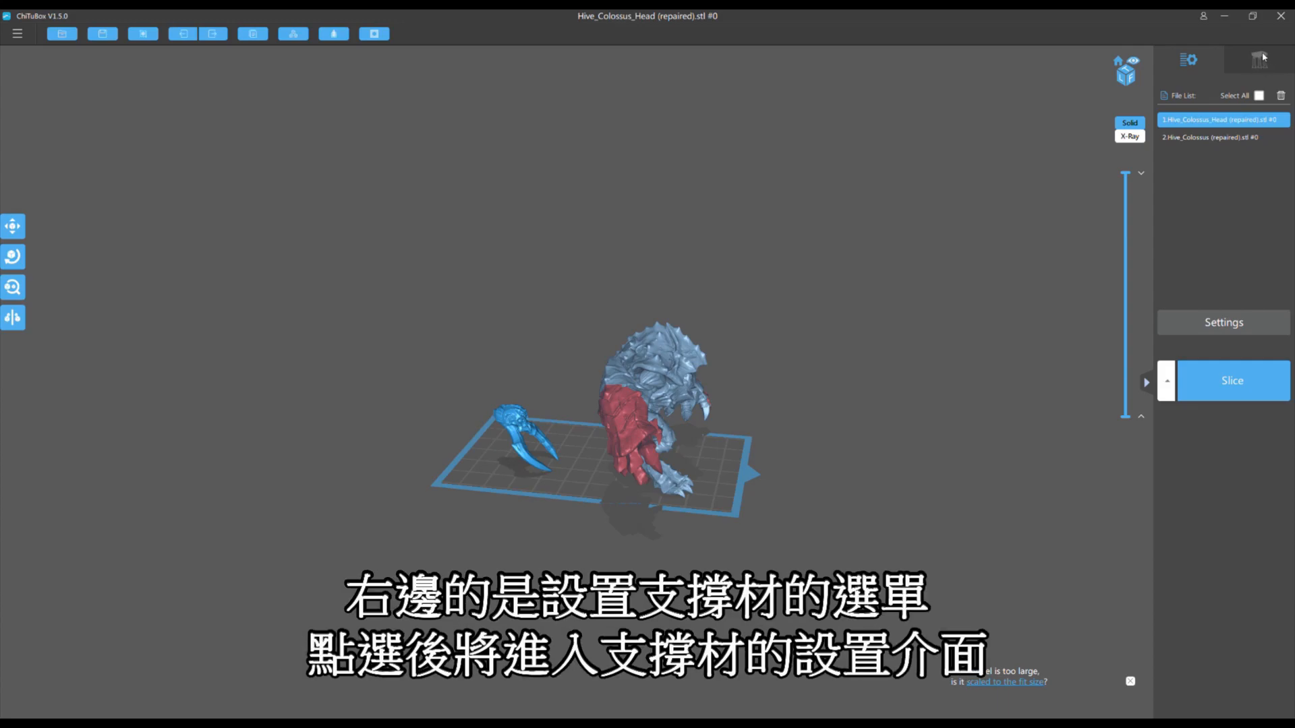
left_click(1259, 59)
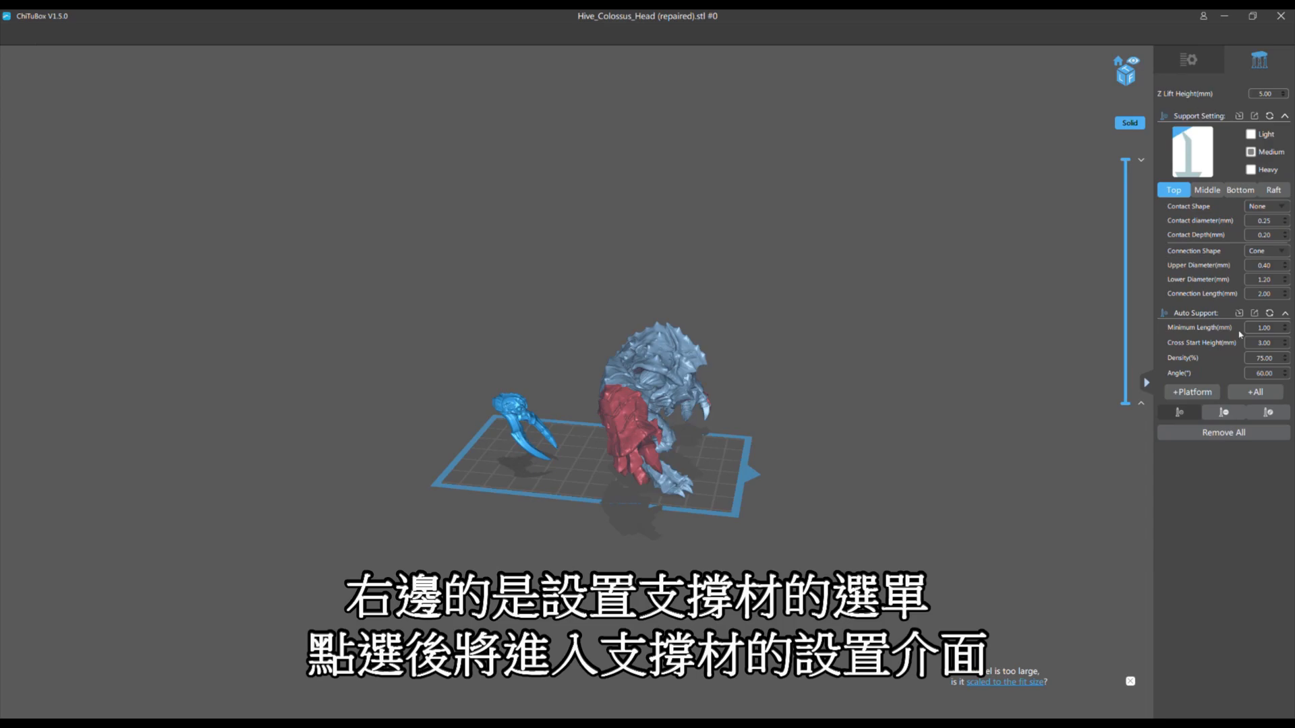
mouse_move(828, 340)
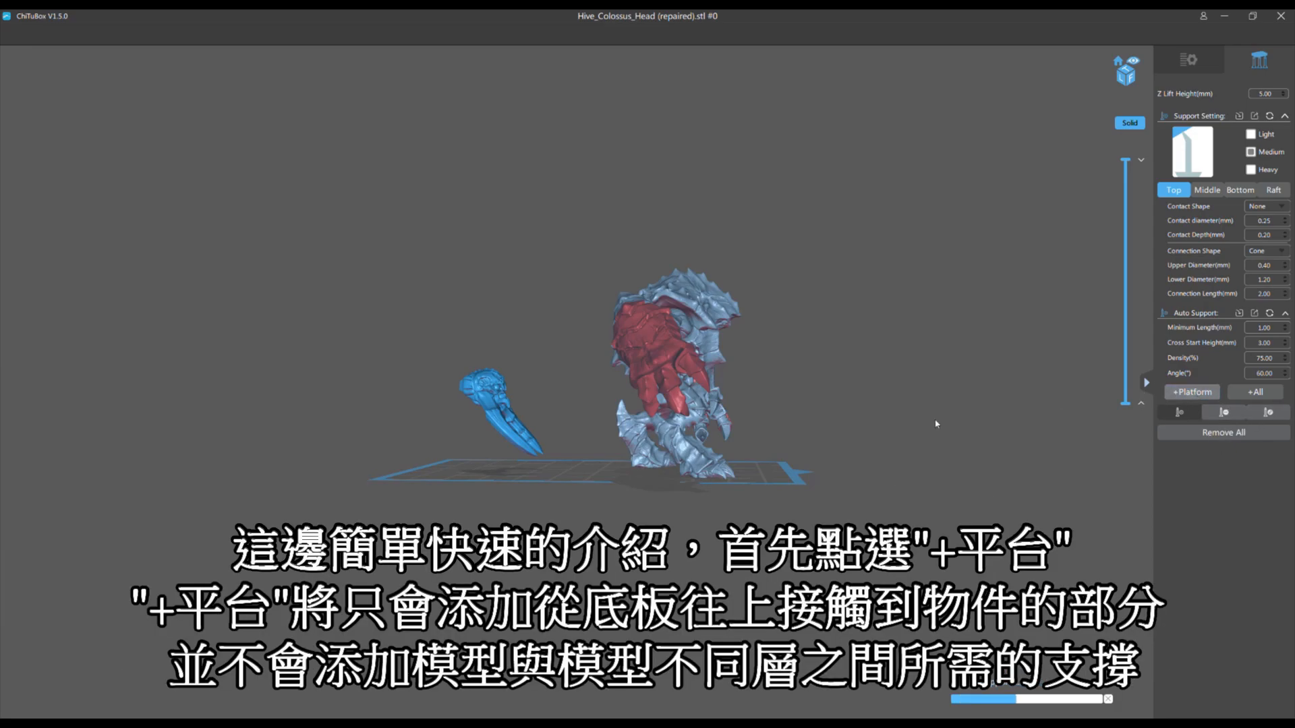
left_click(1192, 391)
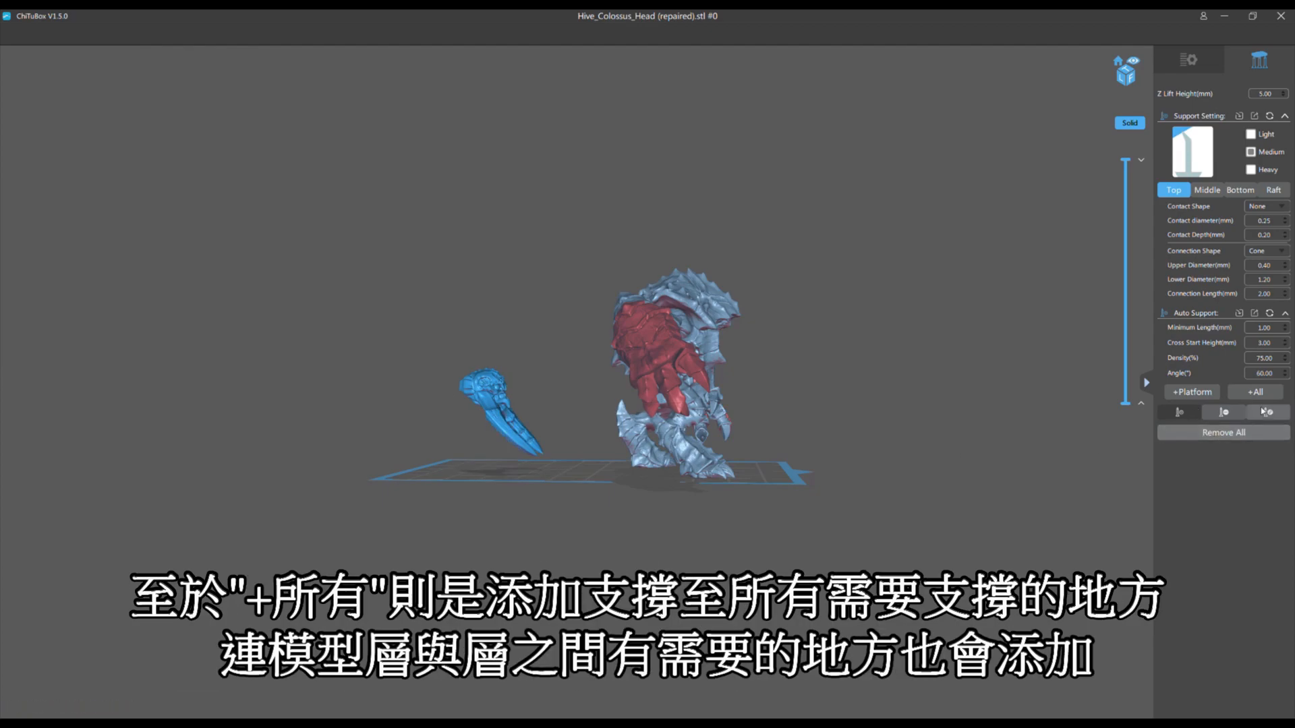
left_click(1267, 412)
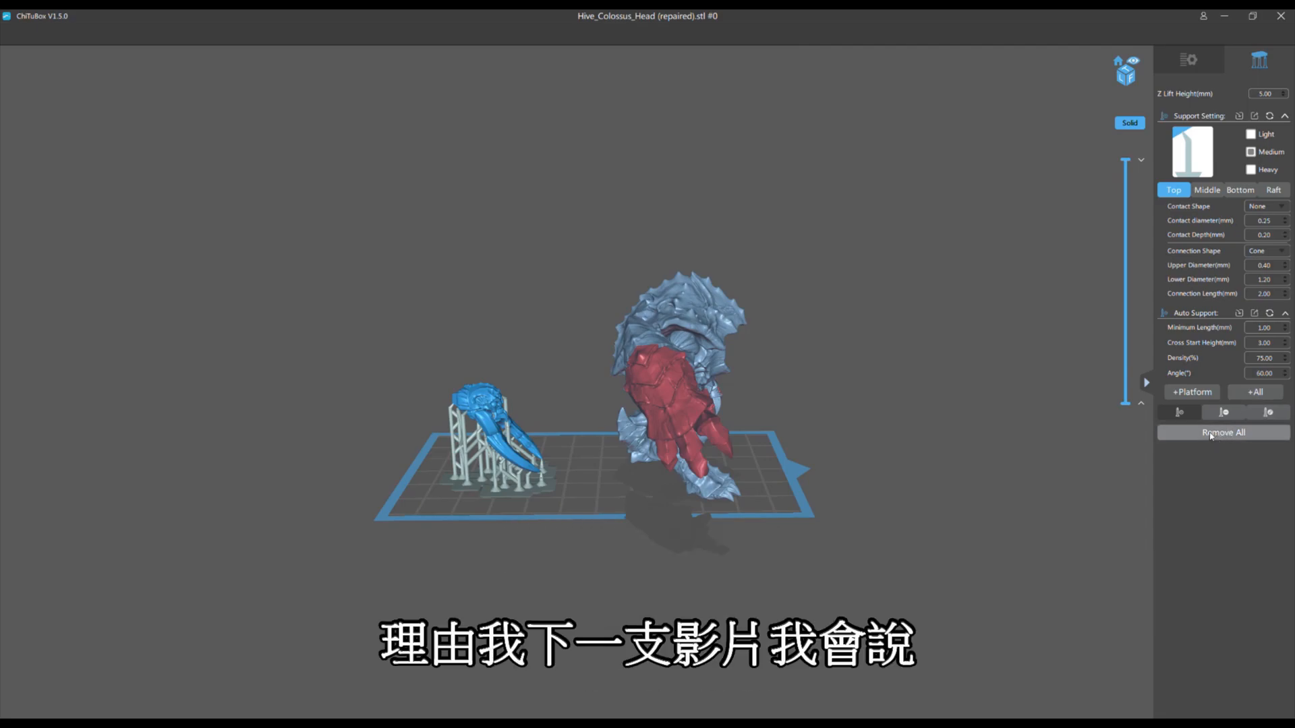
left_click(1222, 432)
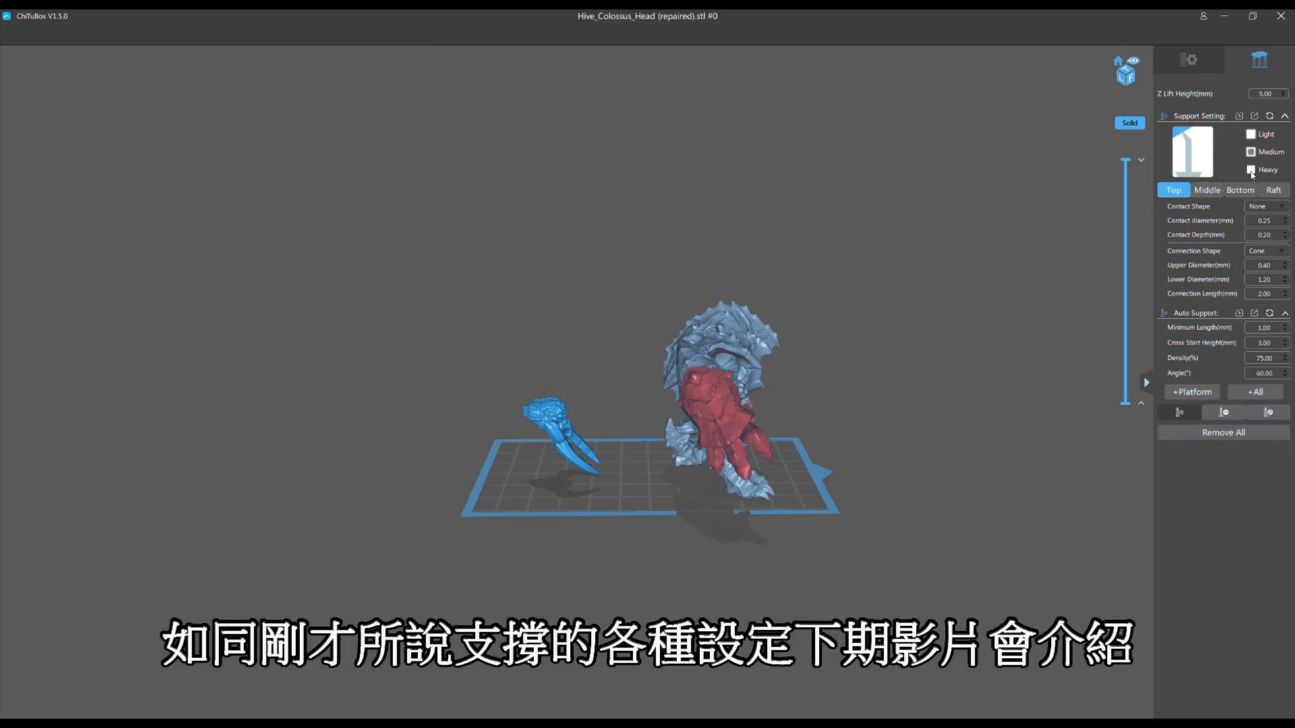
left_click(1251, 170)
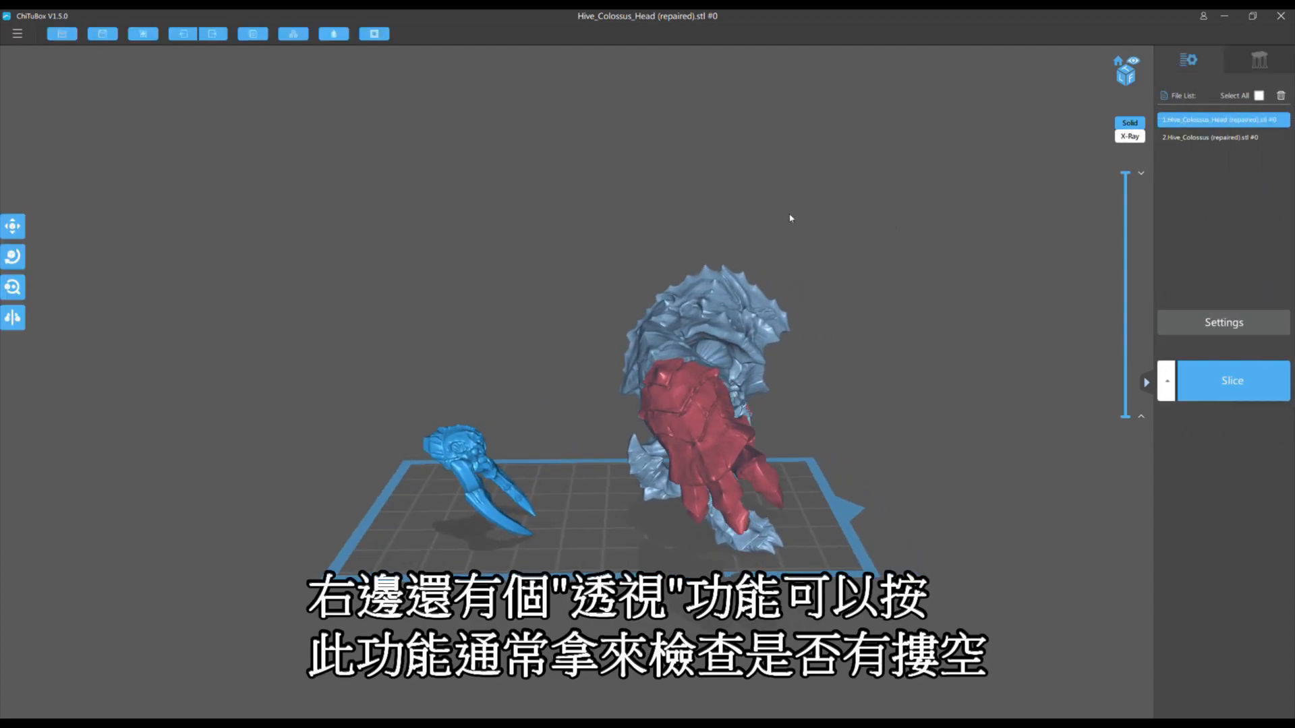
Step: Enable X-Ray view to inspect the models' insides, then select the body model
left_click(1129, 136)
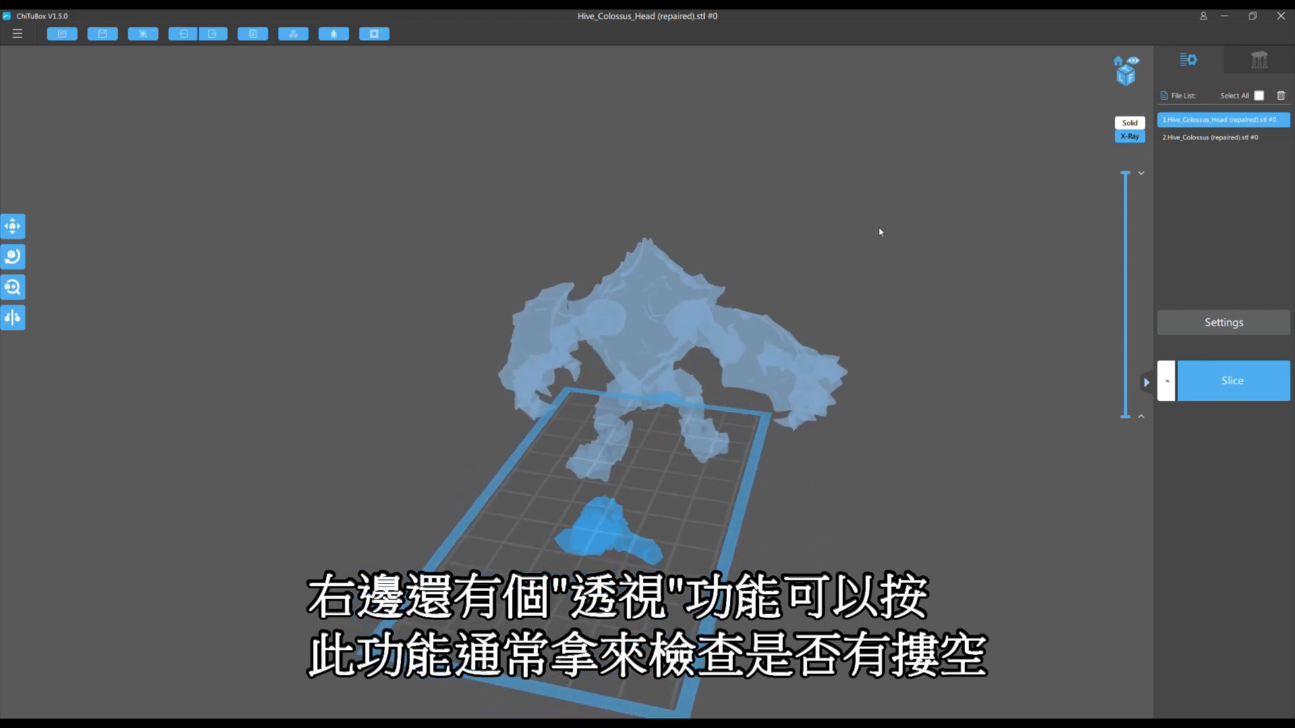
mouse_move(689, 344)
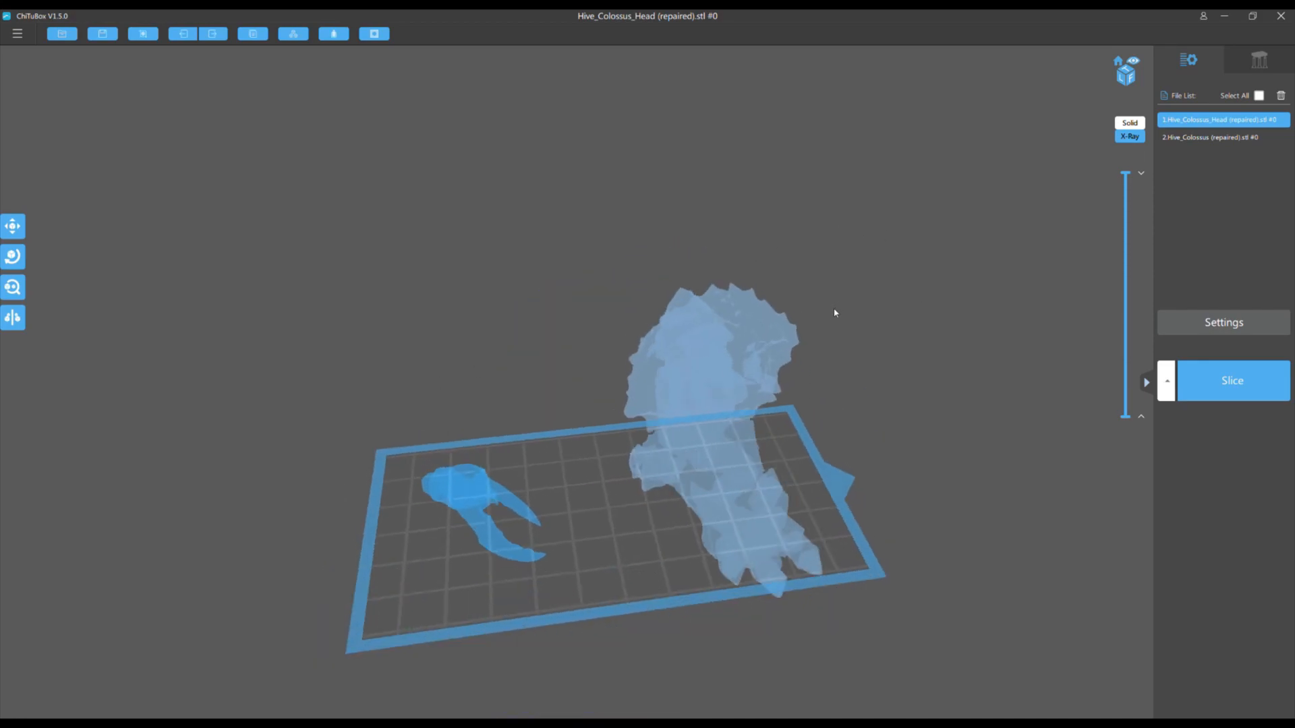
left_click(1129, 122)
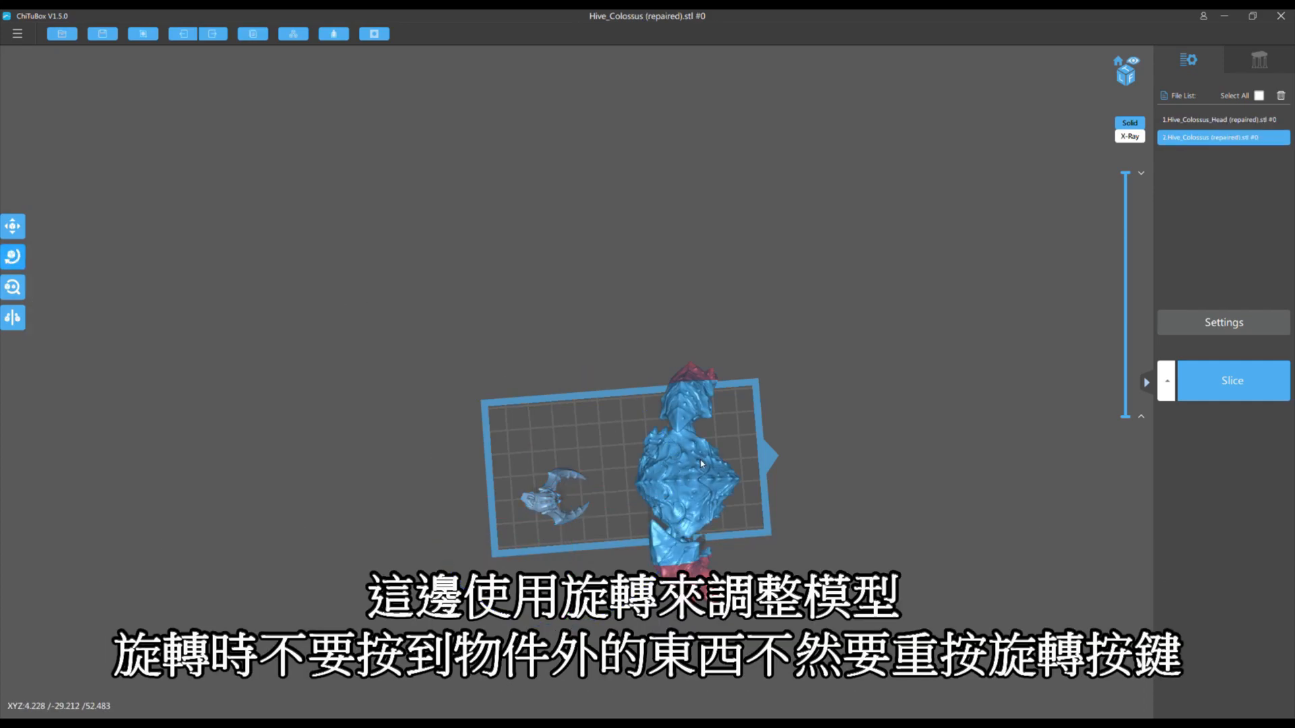
Step: Rotate the Hive Colossus body model so it fits onto the build plate
left_click(13, 256)
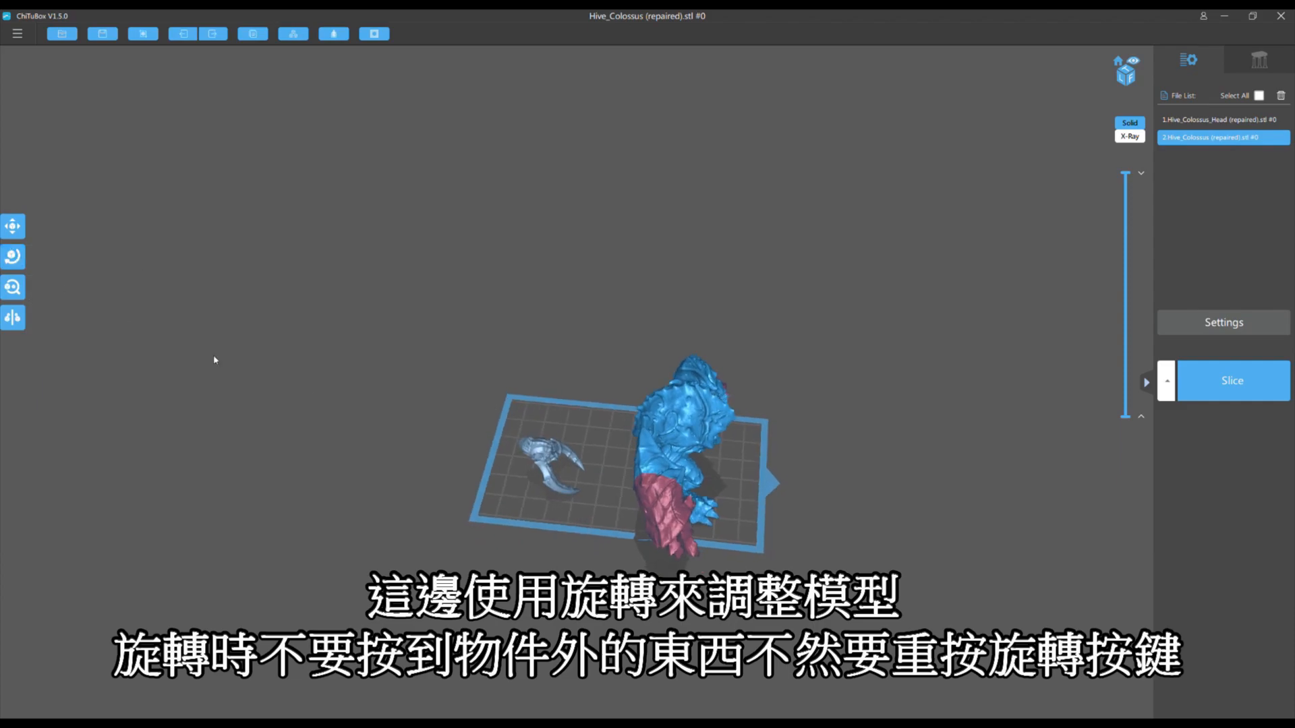
left_click(12, 257)
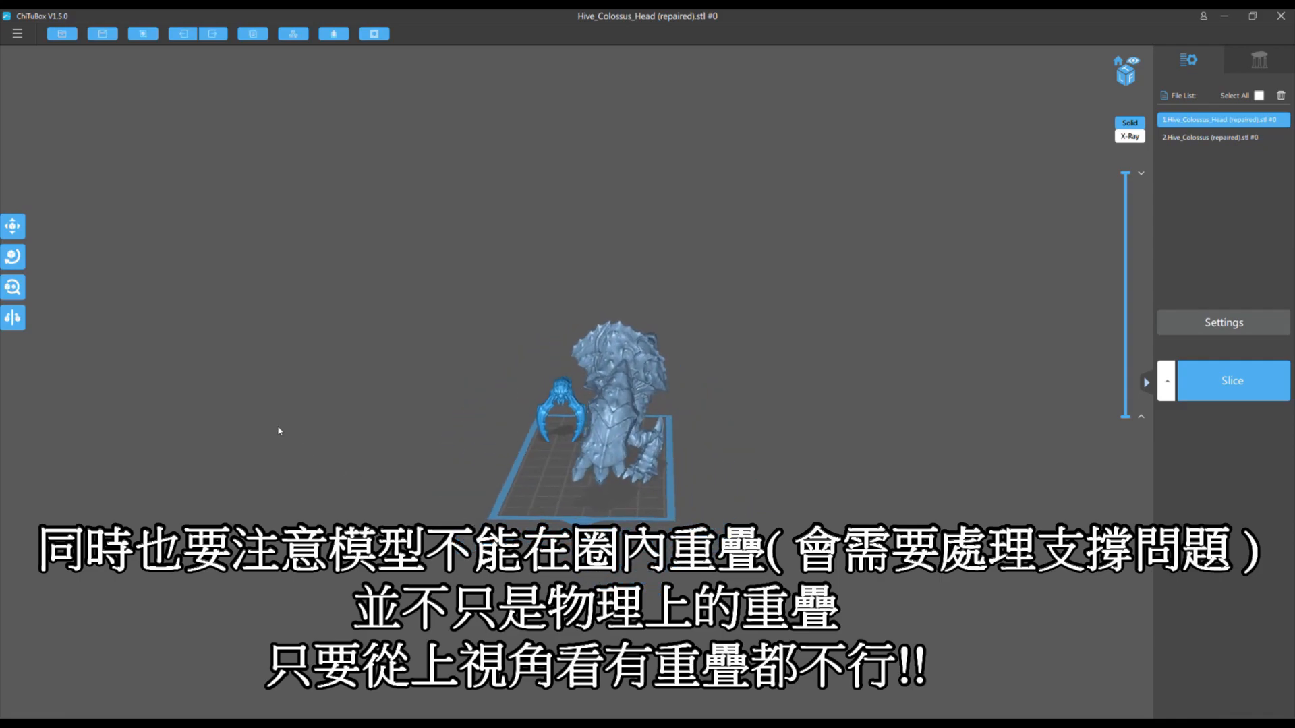
left_click(1210, 137)
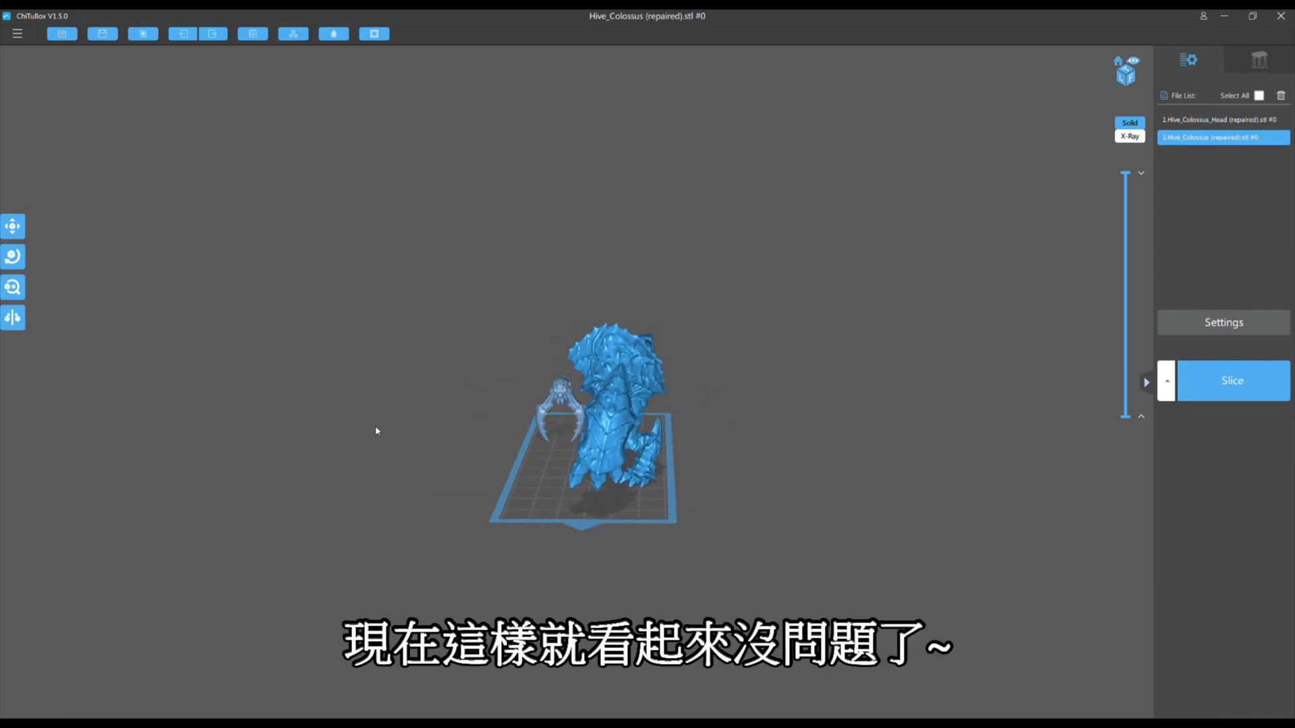